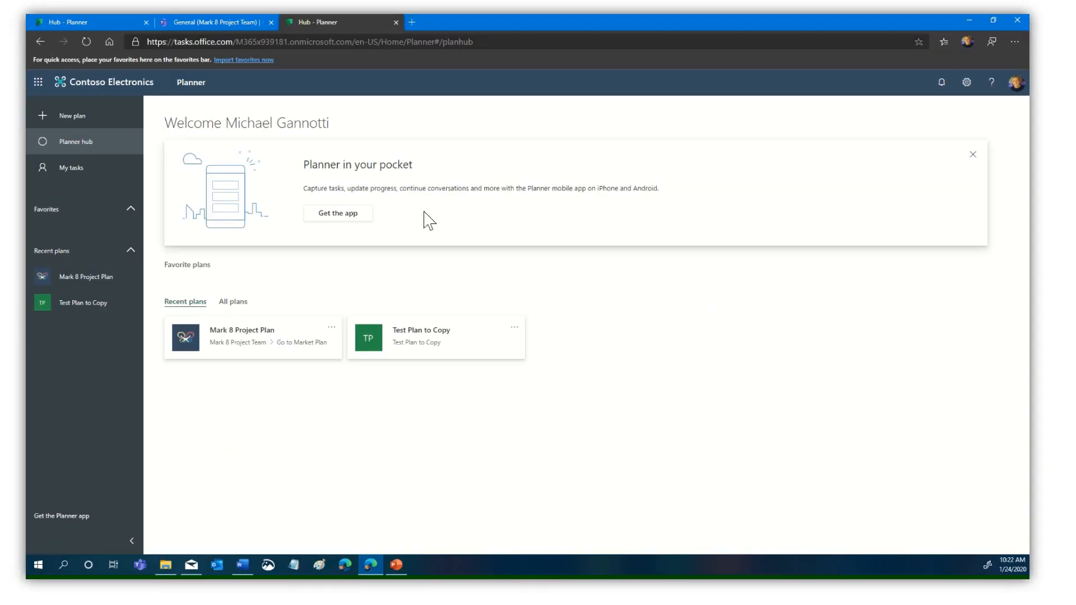
{"action": "mouse_move", "coordinate": [81, 146]}
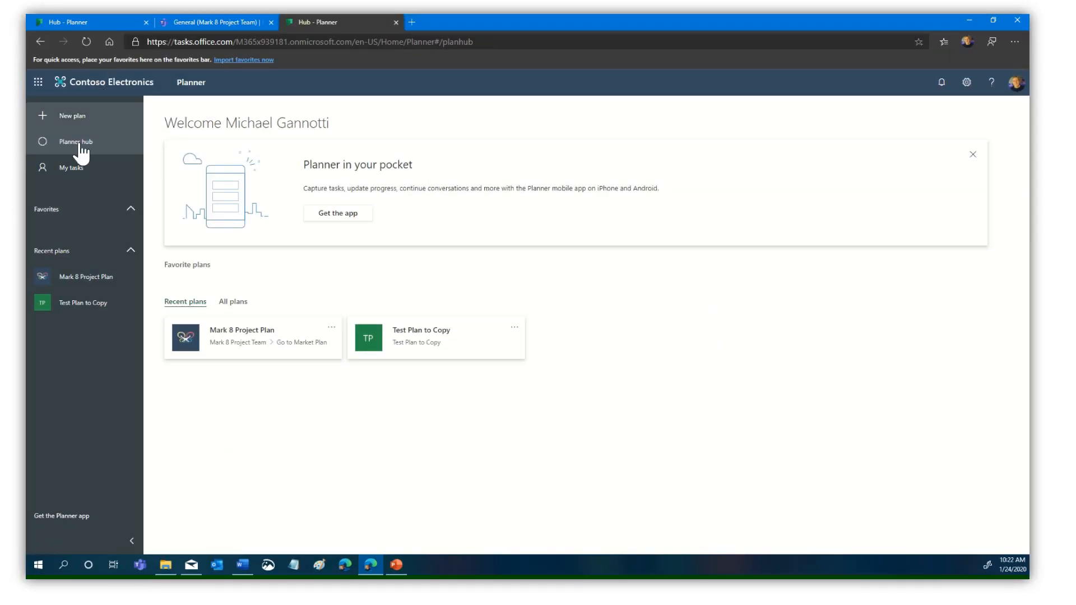
{"action": "mouse_move", "coordinate": [65, 104]}
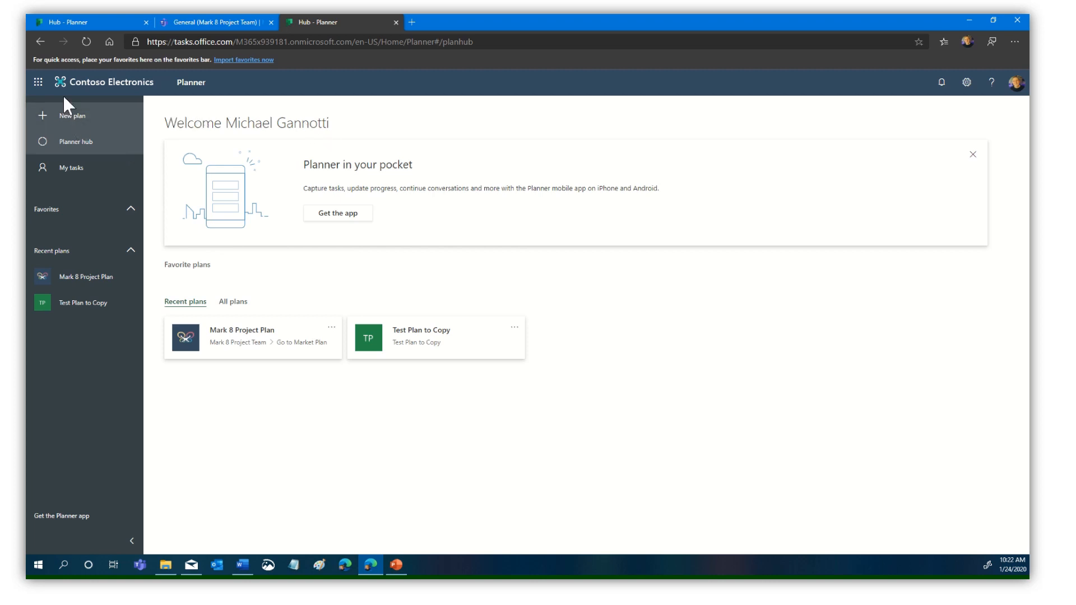
Switch from the Office app launcher to the open Microsoft Teams page.
{"action": "left_click", "coordinate": [38, 82]}
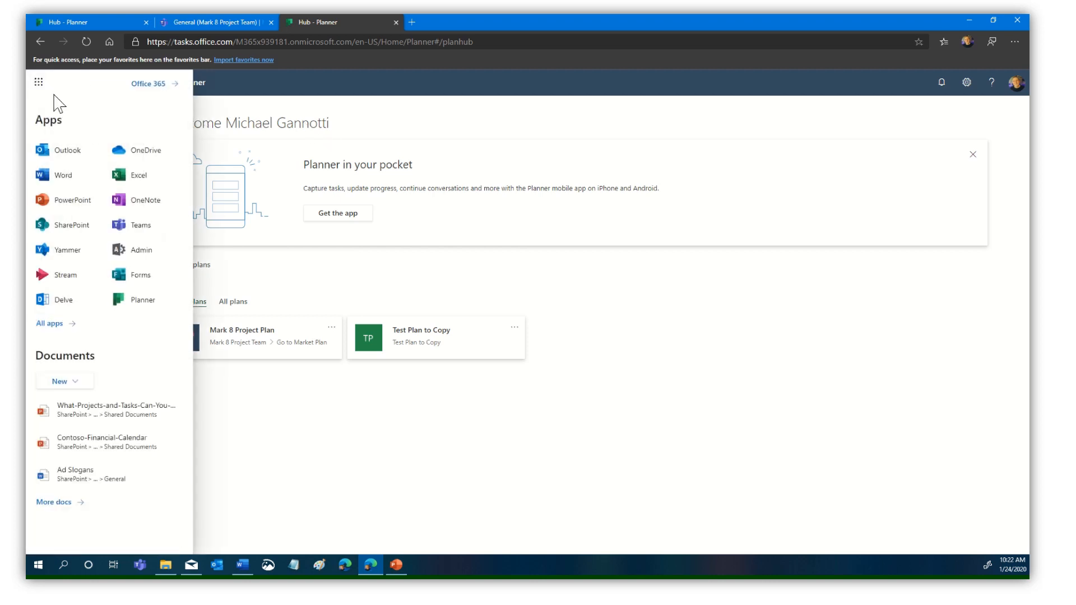
{"action": "mouse_move", "coordinate": [49, 329]}
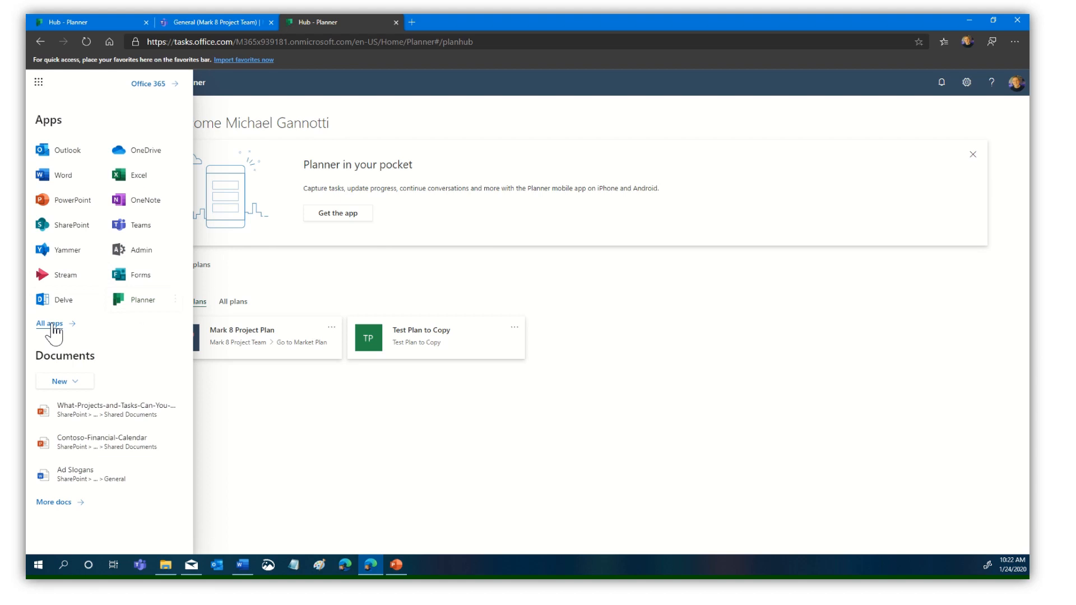
{"action": "left_click", "coordinate": [49, 323]}
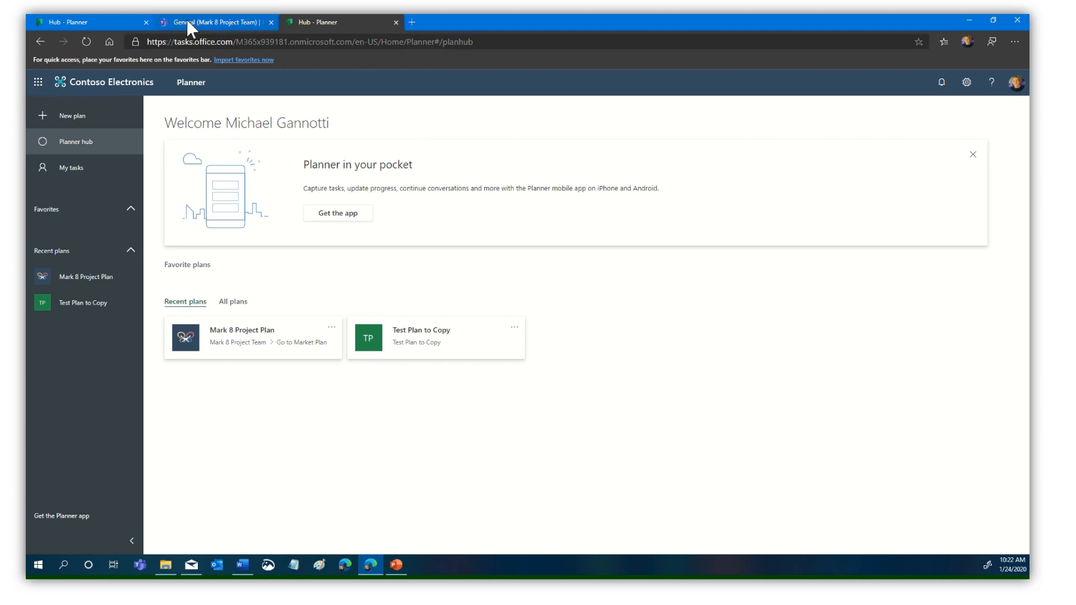
{"action": "left_click", "coordinate": [213, 22]}
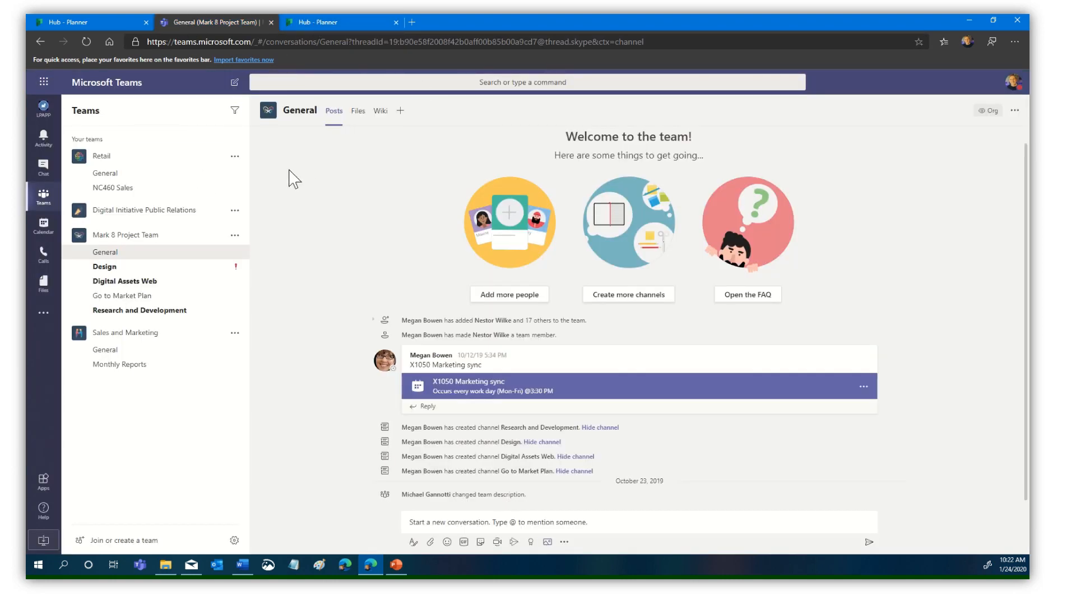
{"action": "mouse_move", "coordinate": [122, 296]}
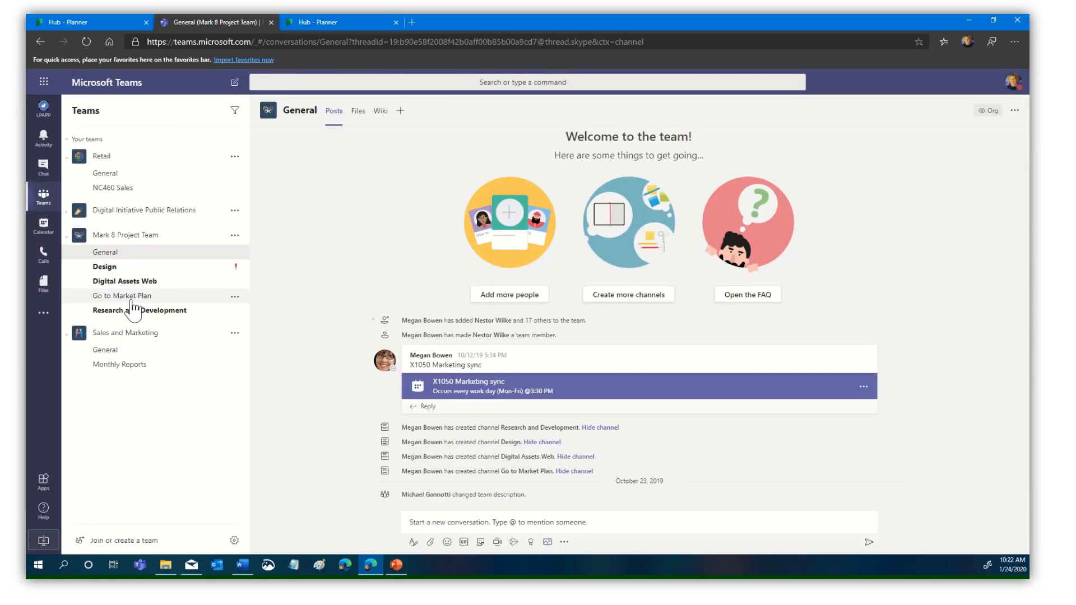
Show the Event Plan board of the Go to Market Plan channel.
{"action": "left_click", "coordinate": [122, 295]}
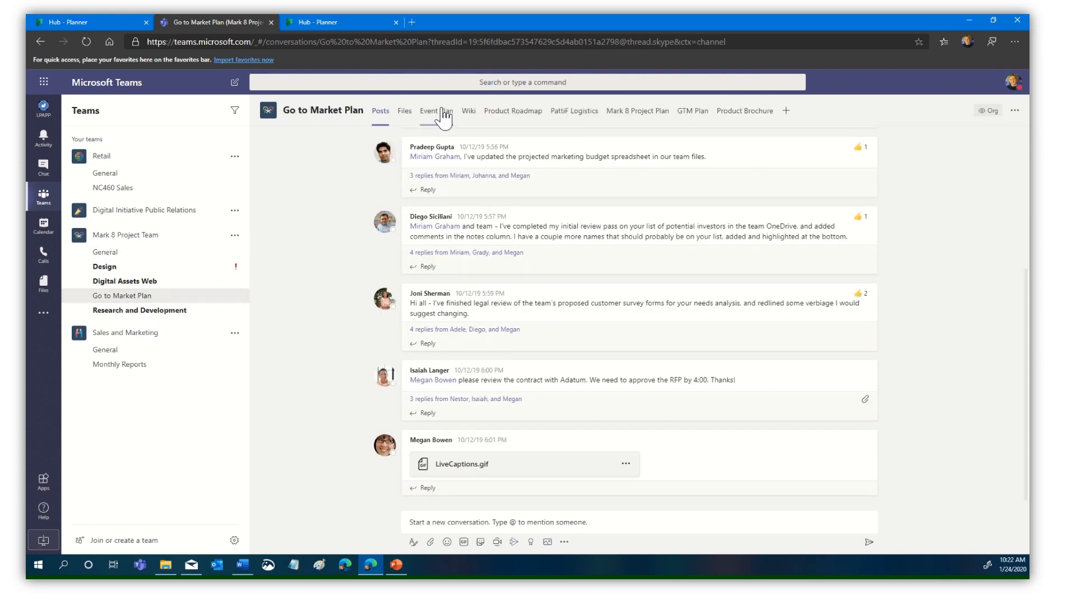
{"action": "left_click", "coordinate": [436, 111]}
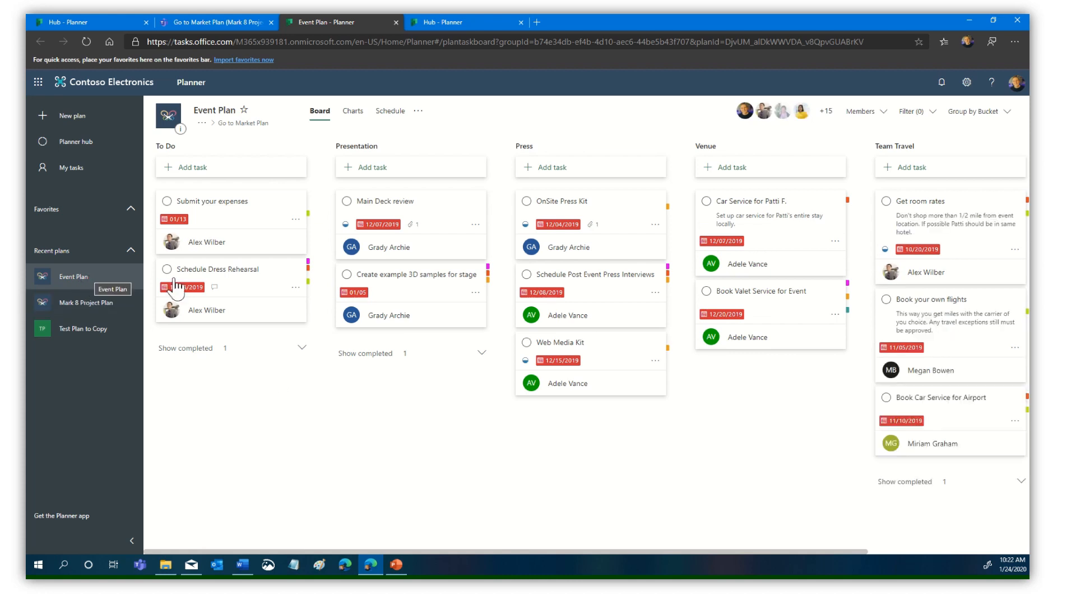
{"action": "mouse_move", "coordinate": [74, 328]}
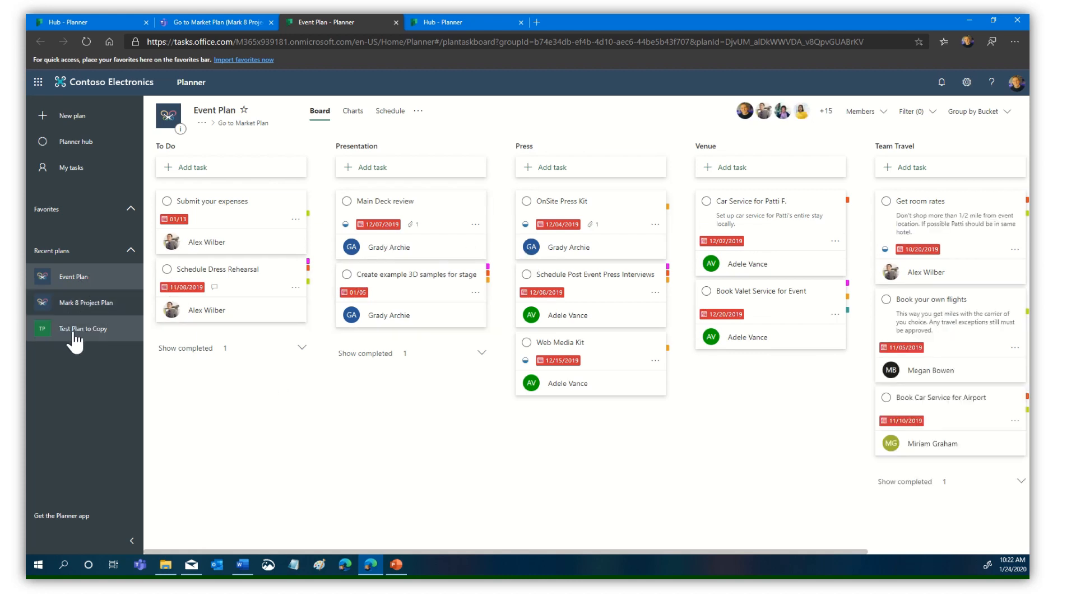
{"action": "mouse_move", "coordinate": [292, 336]}
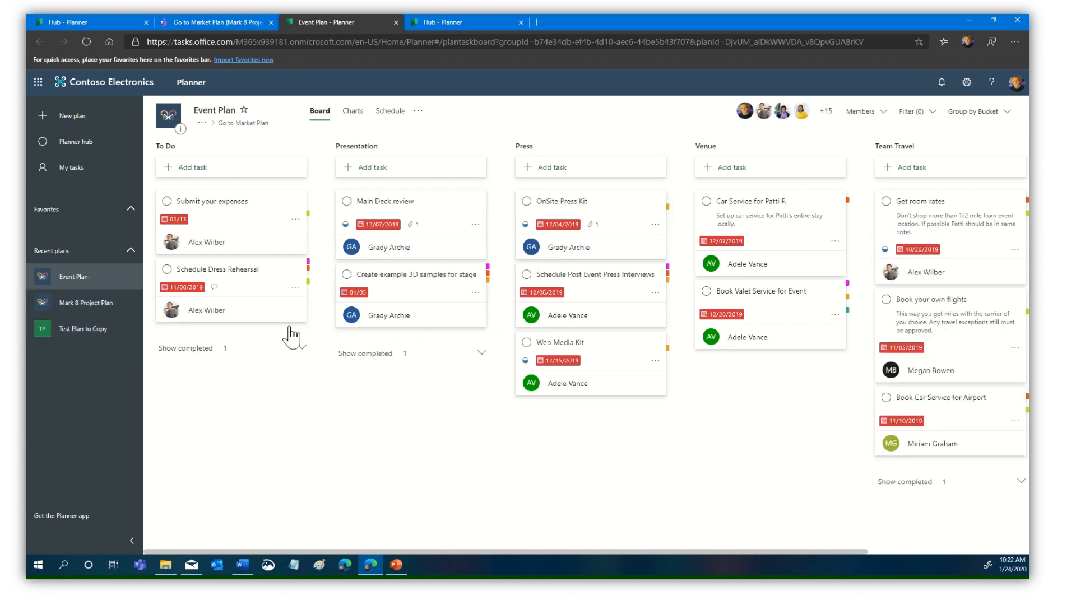
{"action": "mouse_move", "coordinate": [80, 336]}
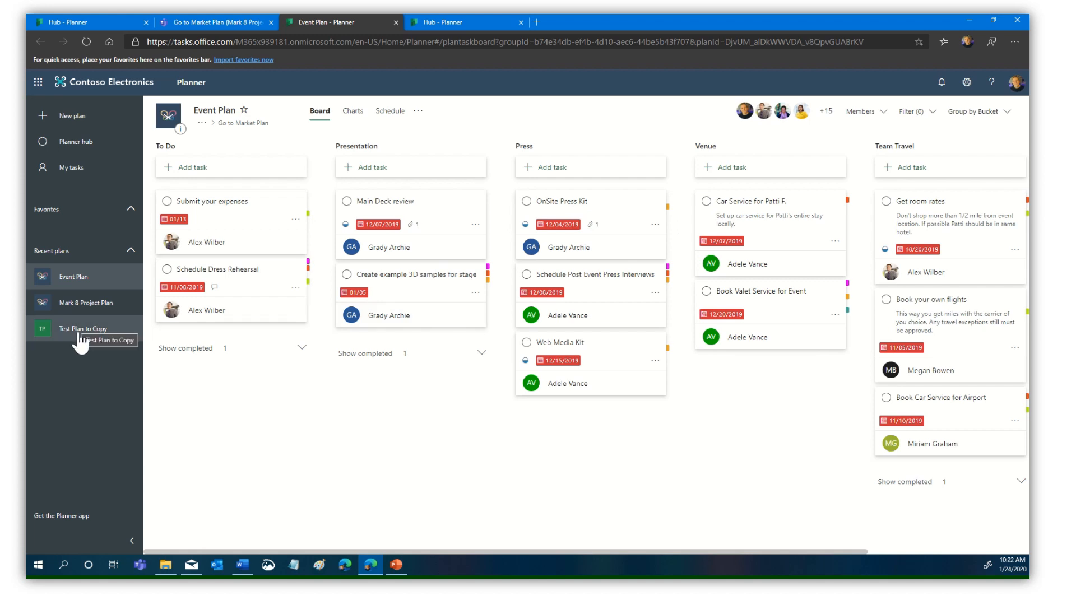
{"action": "mouse_move", "coordinate": [530, 305]}
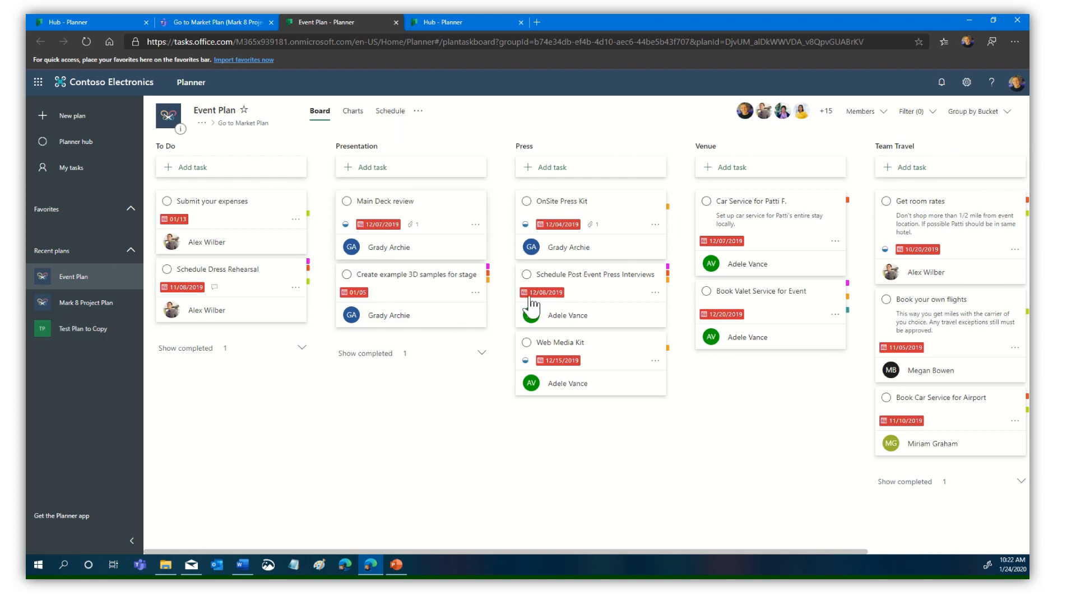
{"action": "mouse_move", "coordinate": [113, 371]}
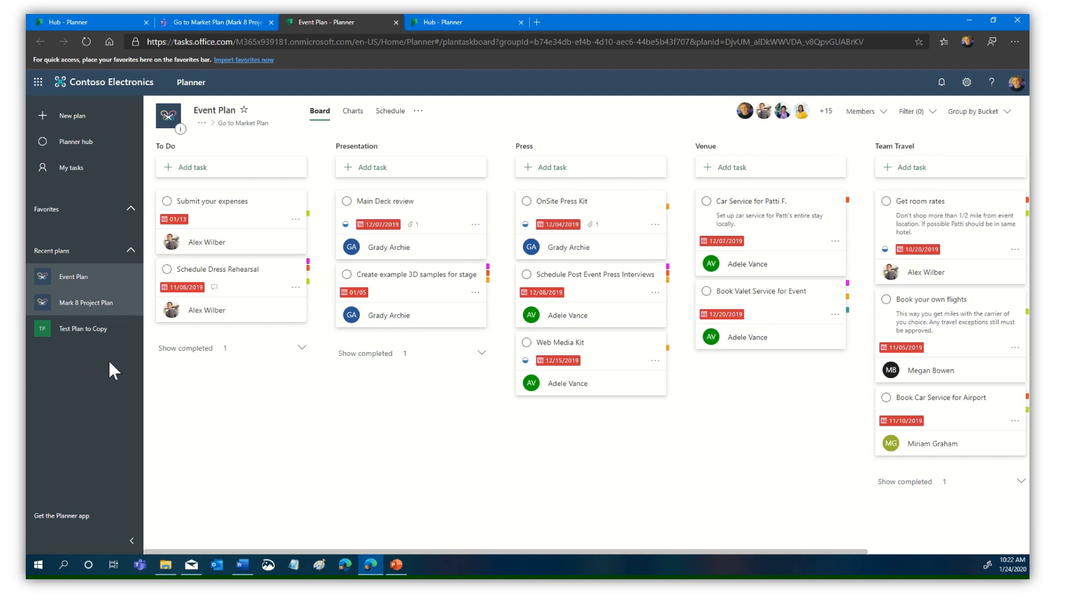
{"action": "mouse_move", "coordinate": [86, 328]}
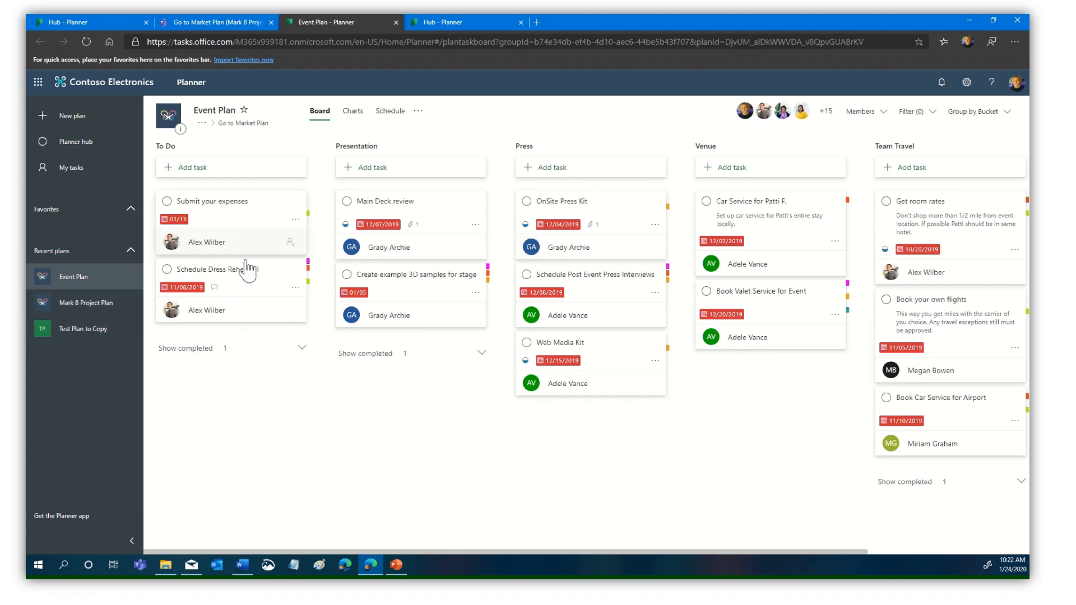
{"action": "mouse_move", "coordinate": [244, 221]}
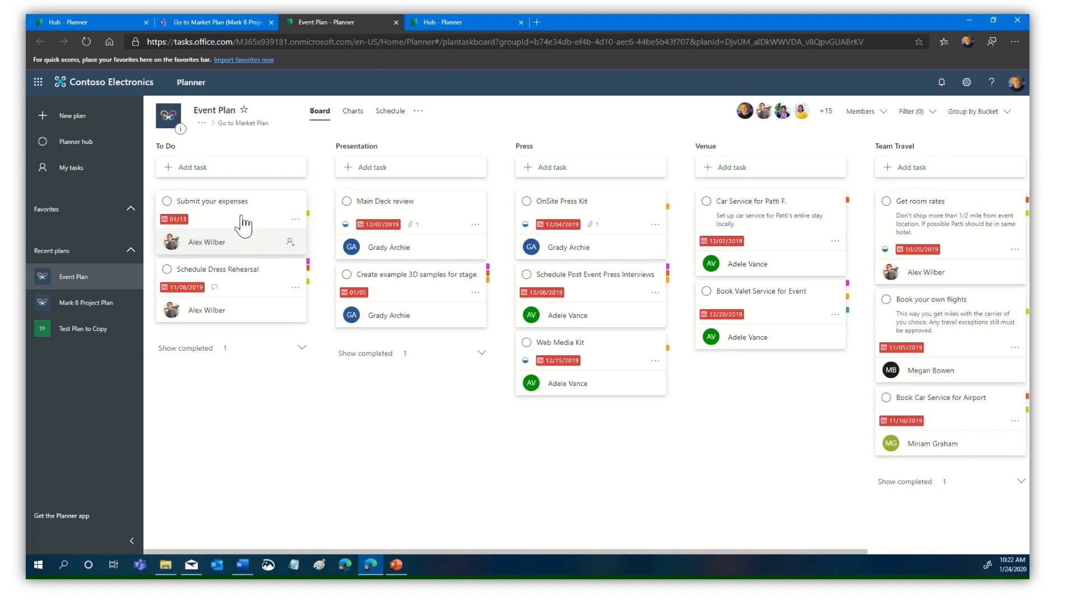
{"action": "mouse_move", "coordinate": [428, 356]}
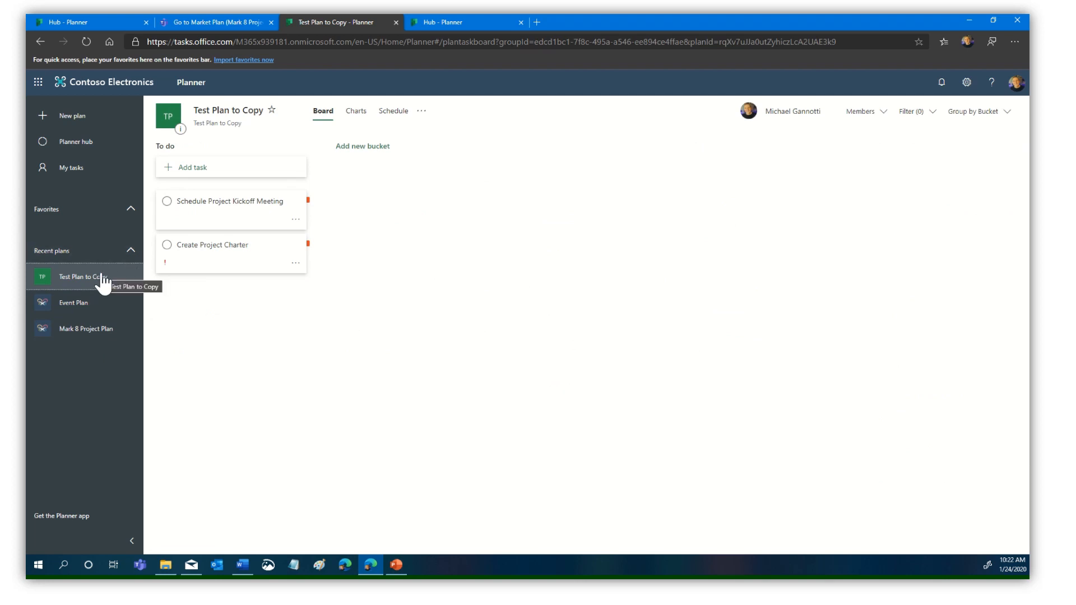
{"action": "mouse_move", "coordinate": [456, 207]}
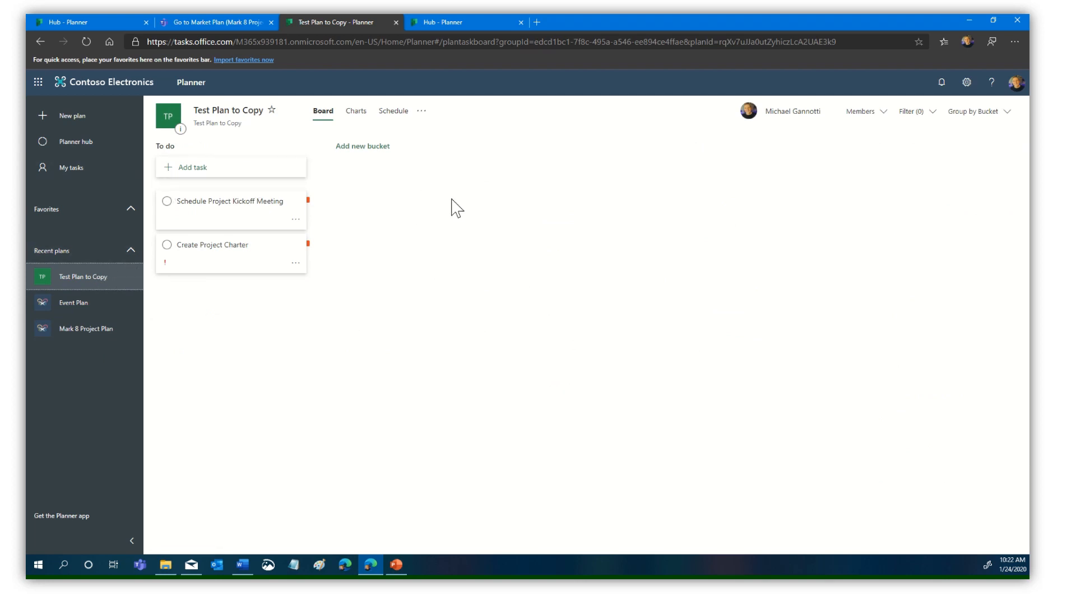
{"action": "left_click", "coordinate": [230, 201]}
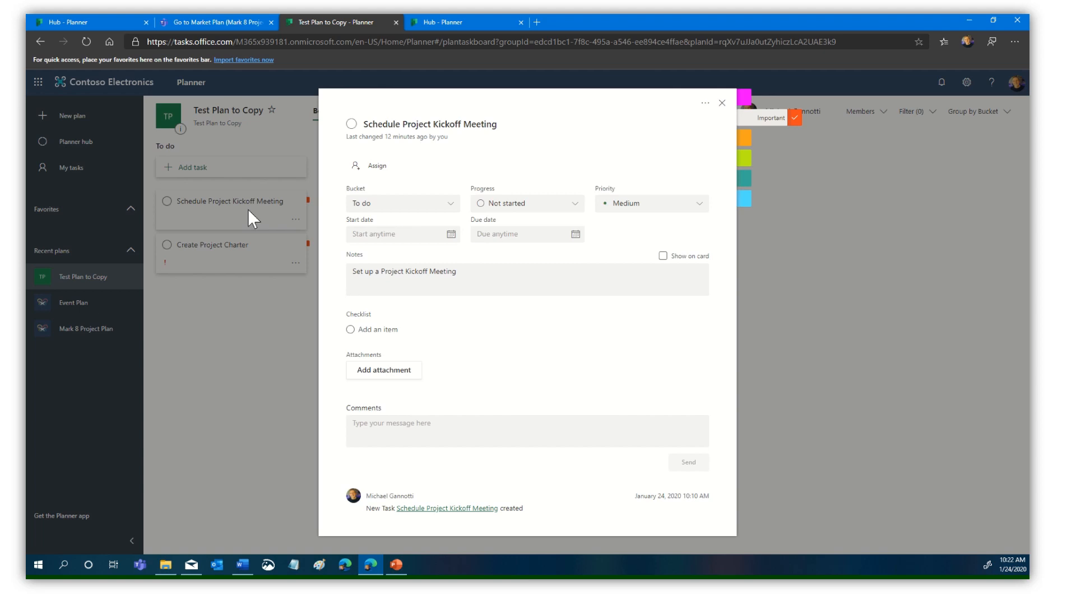
{"action": "mouse_move", "coordinate": [543, 417]}
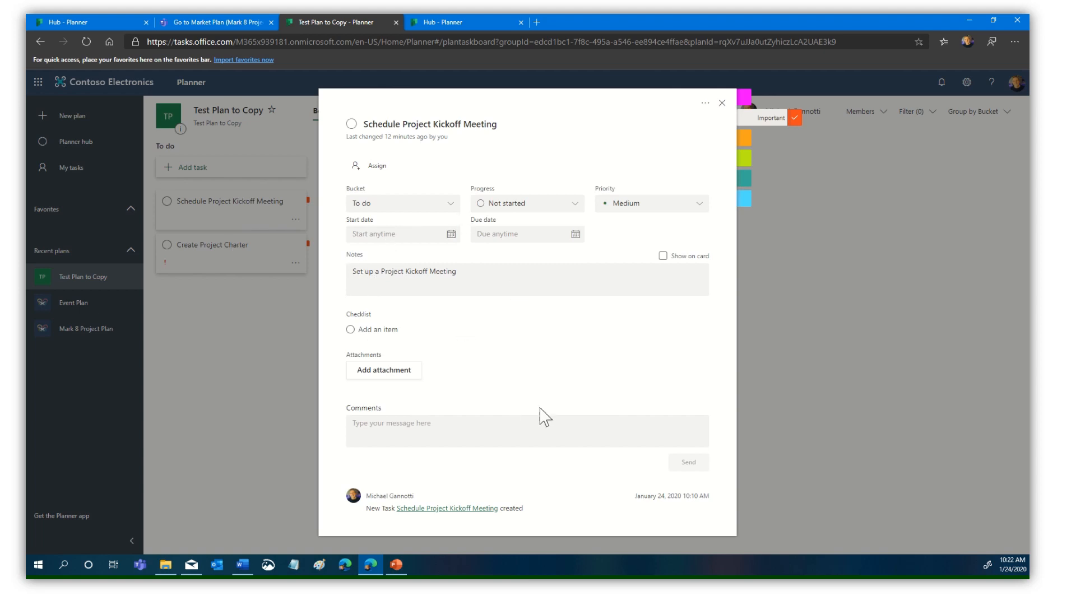
{"action": "left_click", "coordinate": [213, 244]}
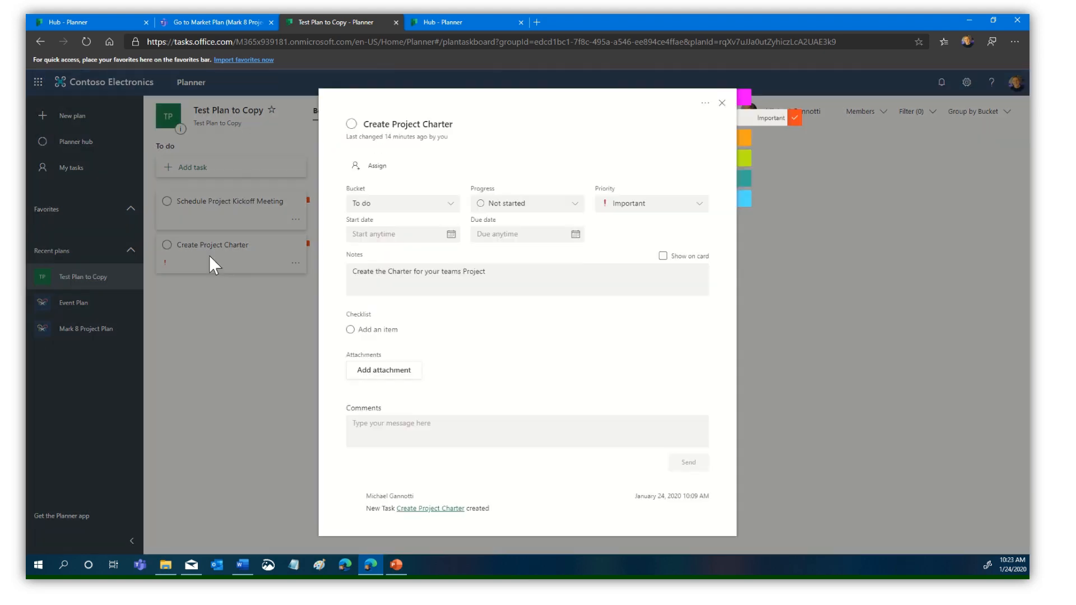
{"action": "left_click", "coordinate": [720, 103]}
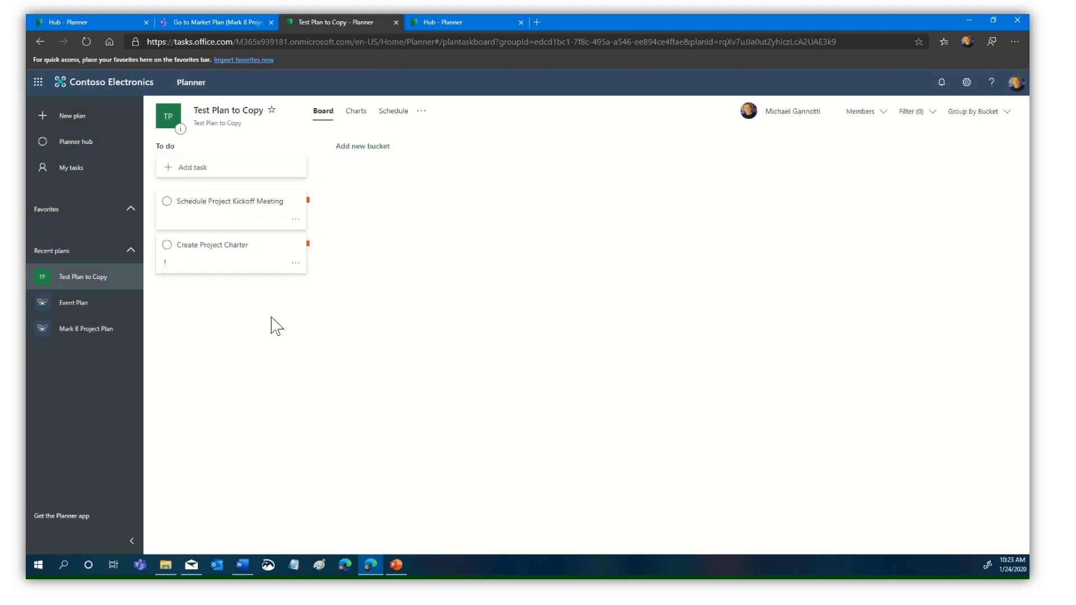
{"action": "mouse_move", "coordinate": [245, 337]}
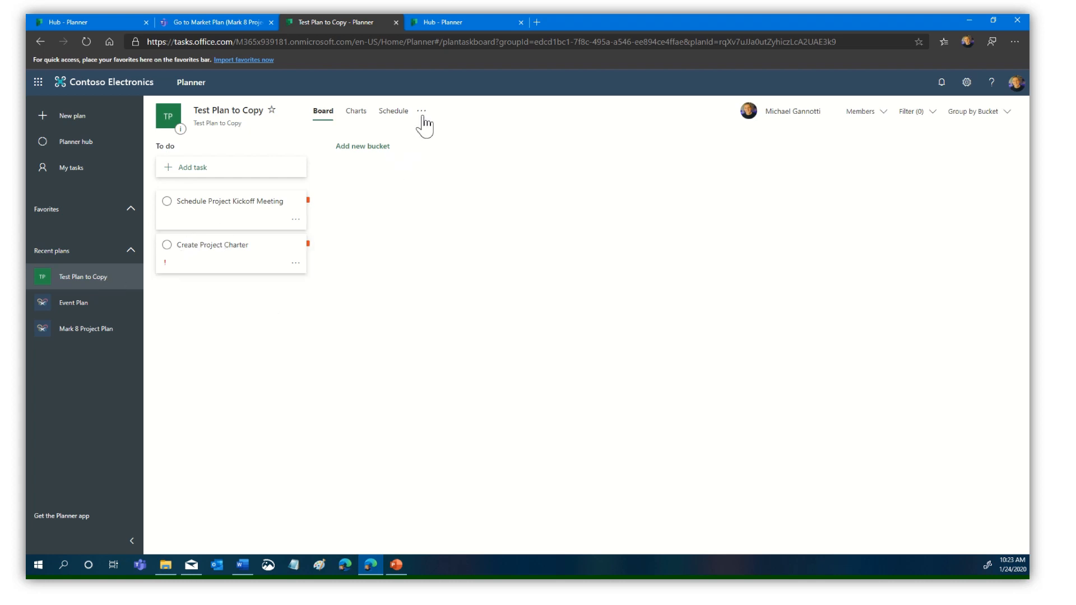
Start copying Test Plan to Copy and name the copy 'New Plan From Copy'.
{"action": "left_click", "coordinate": [422, 111]}
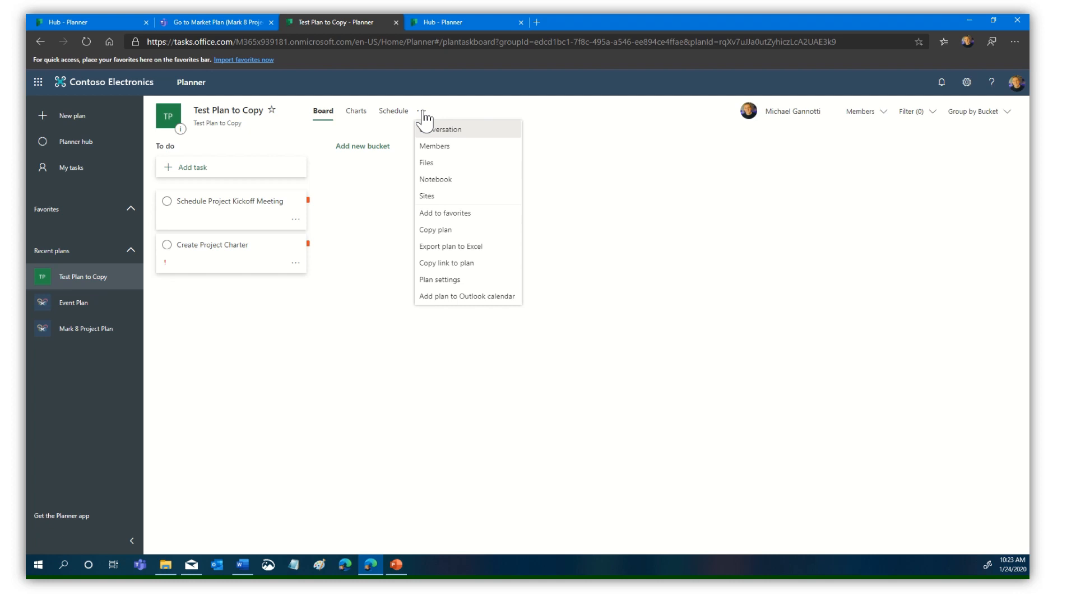
{"action": "left_click", "coordinate": [435, 230]}
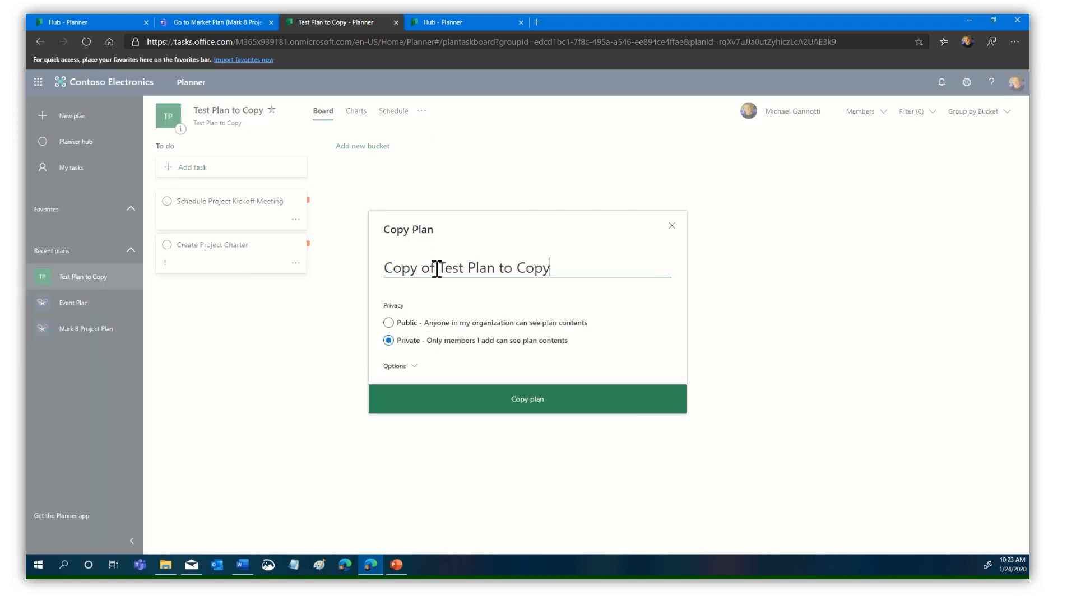
{"action": "triple_click", "coordinate": [466, 266]}
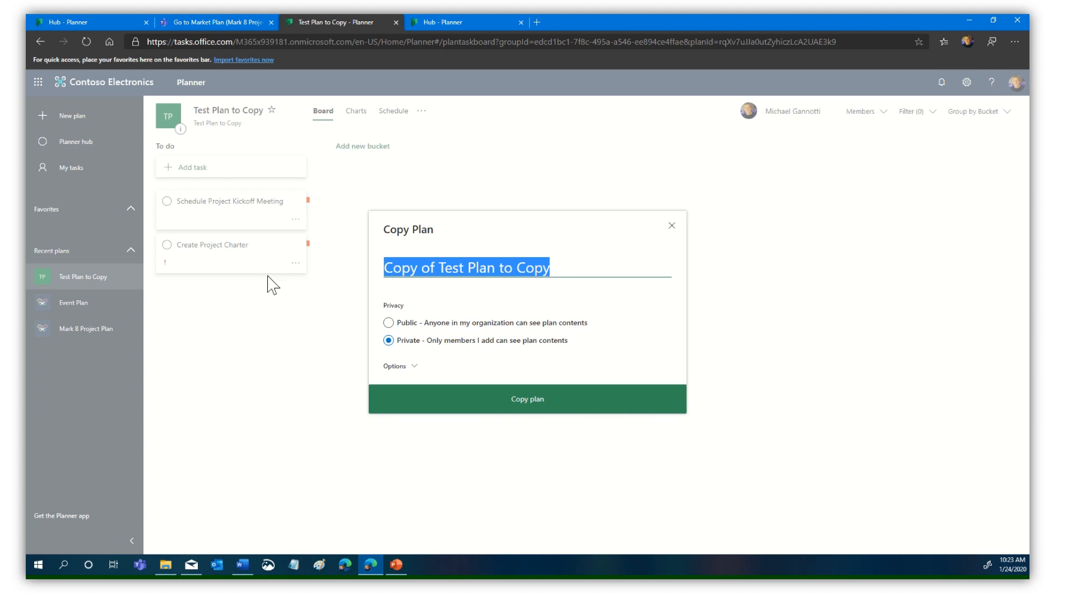
{"action": "type", "text": "R"}
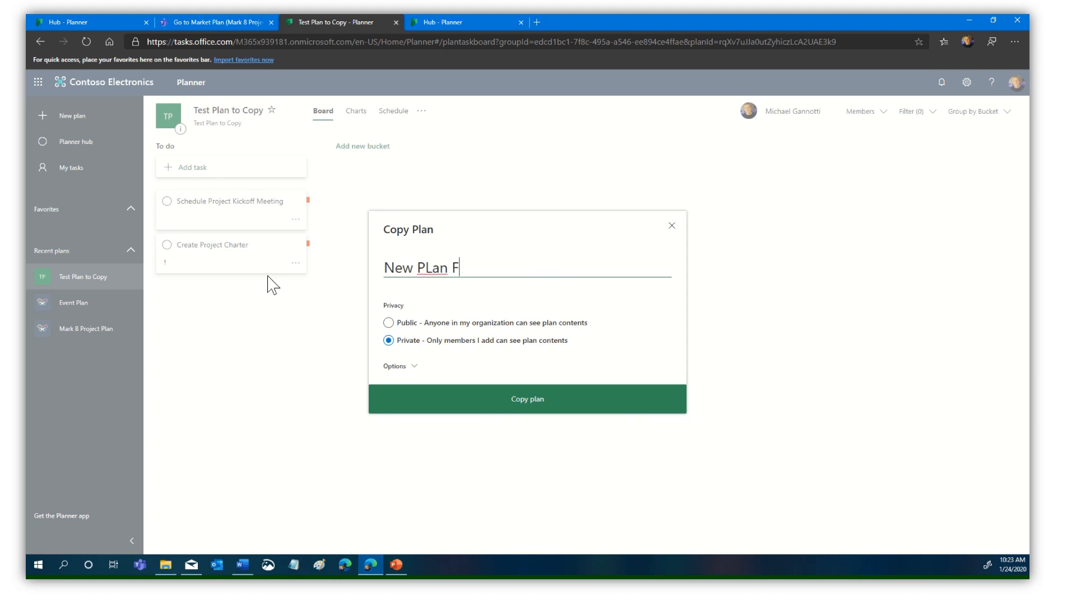
{"action": "type", "text": "rom Copy"}
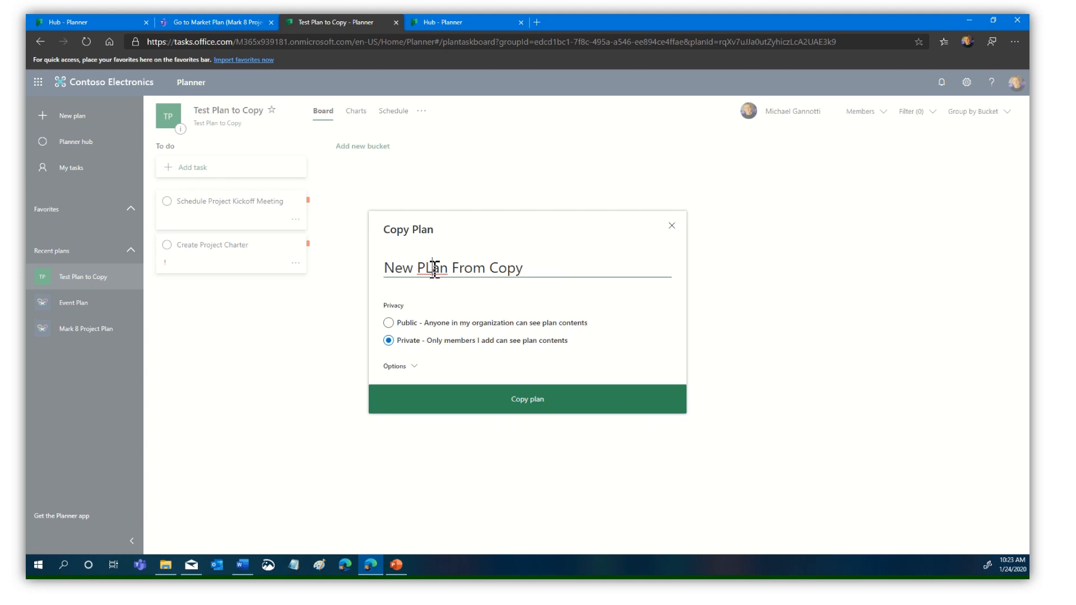
{"action": "mouse_move", "coordinate": [380, 343]}
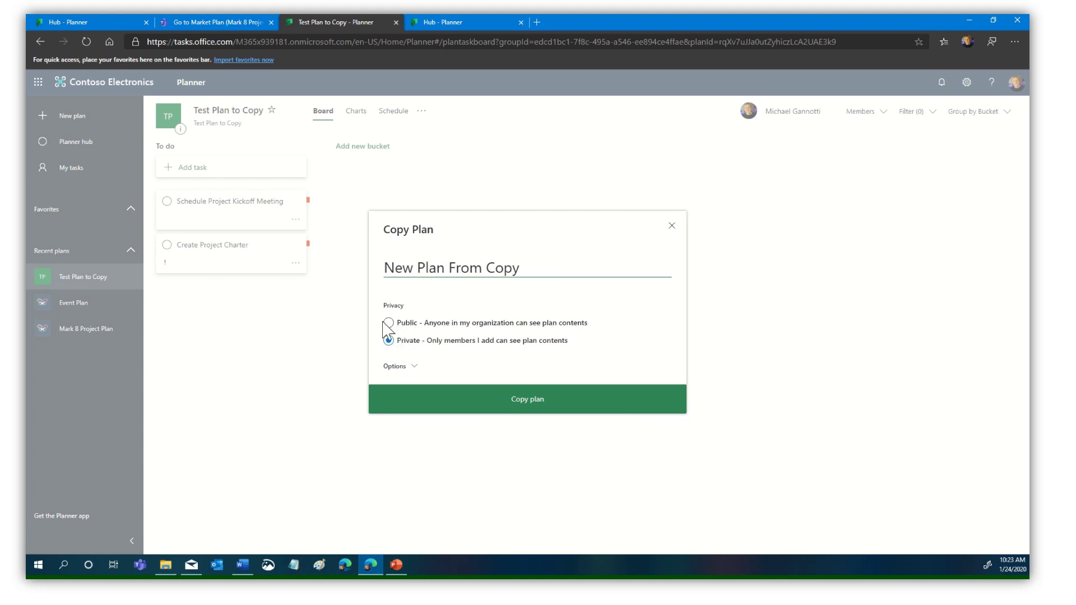
Make the copy Public, expand its Options and request the copy.
{"action": "left_click", "coordinate": [389, 340]}
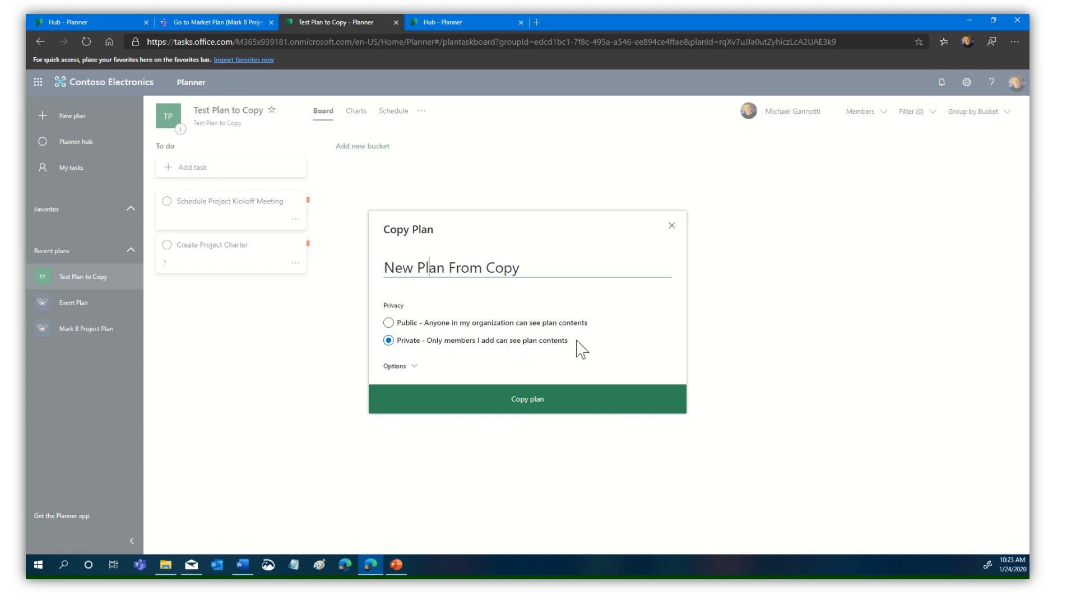
{"action": "mouse_move", "coordinate": [524, 337]}
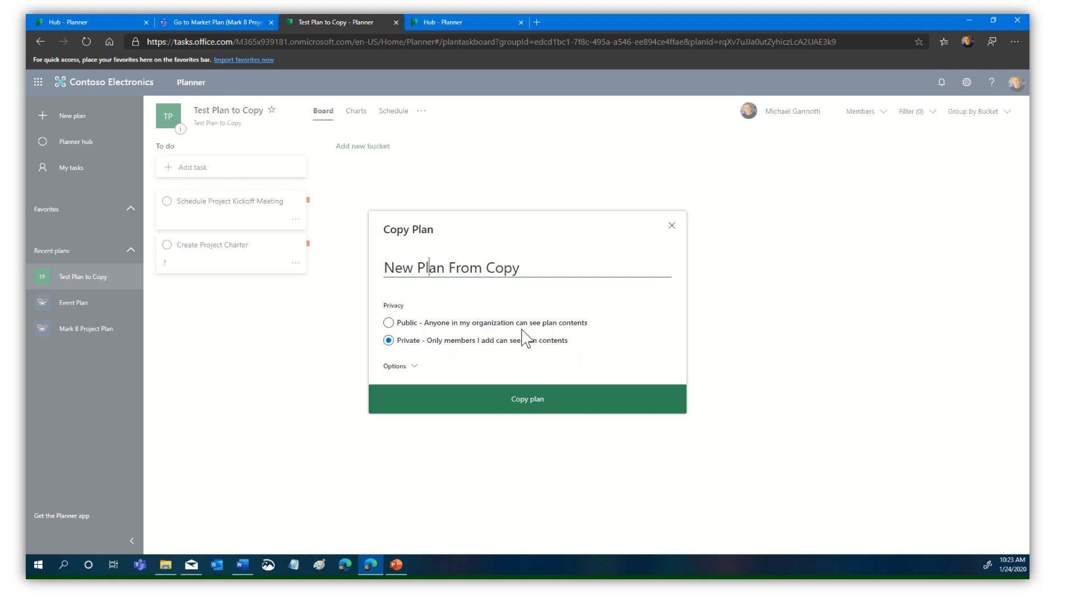
{"action": "left_click", "coordinate": [389, 323]}
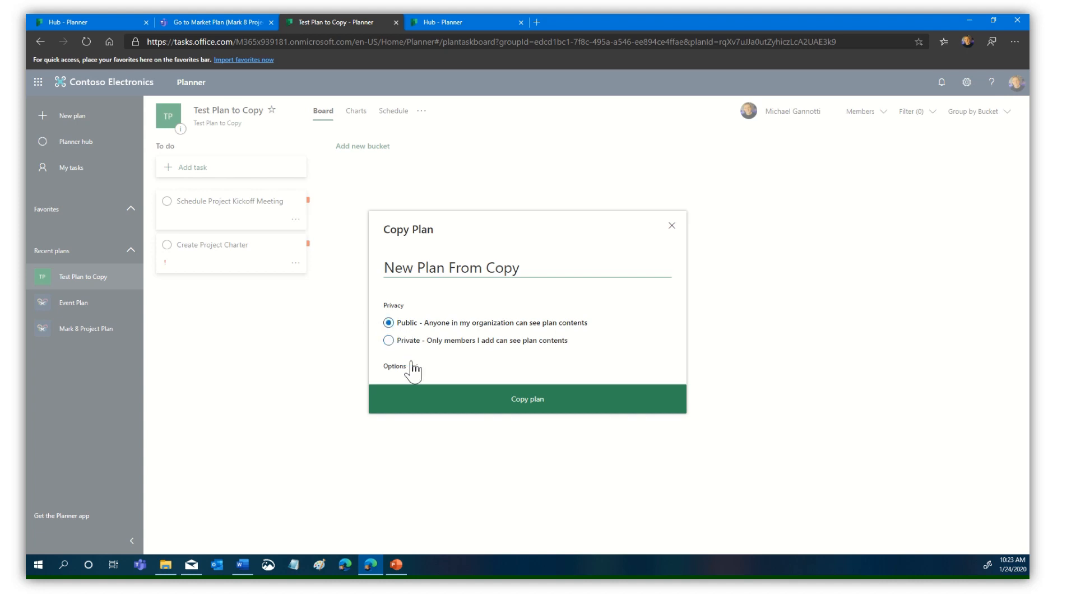
{"action": "left_click", "coordinate": [394, 366]}
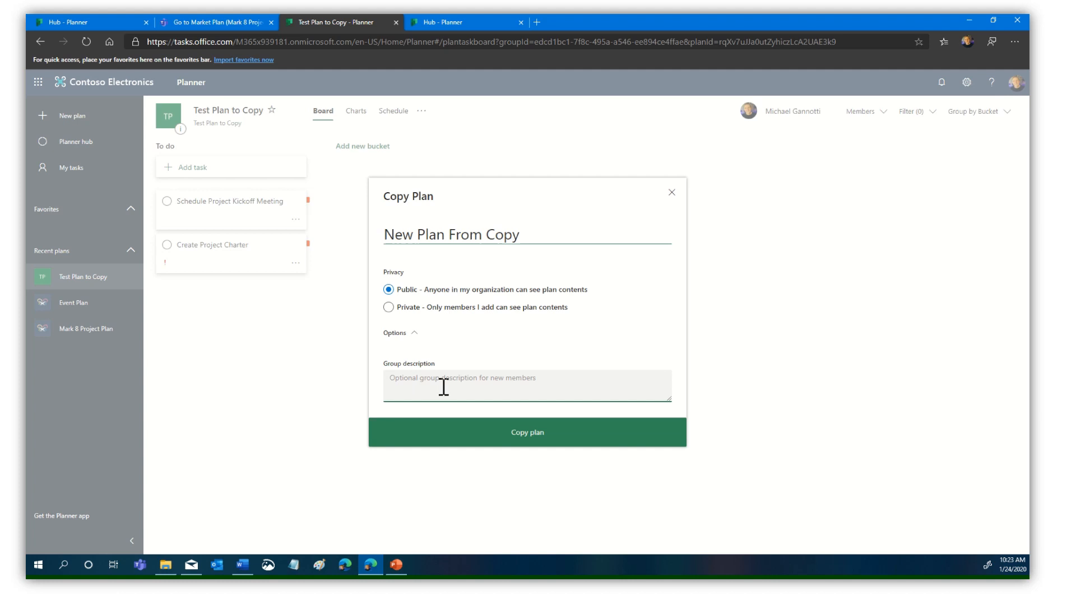
{"action": "mouse_move", "coordinate": [554, 442]}
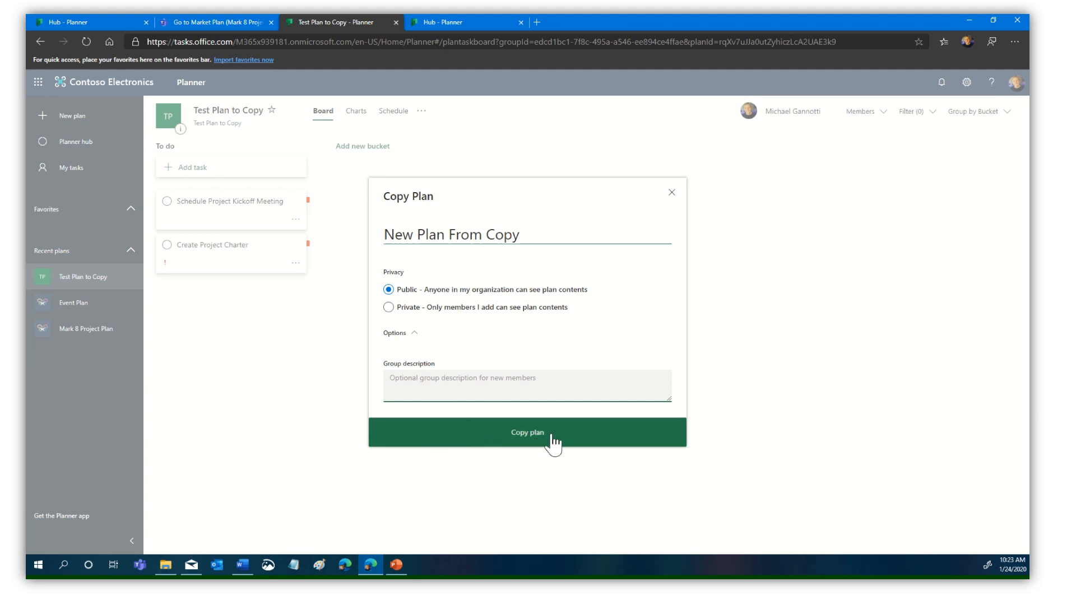
{"action": "left_click", "coordinate": [526, 432]}
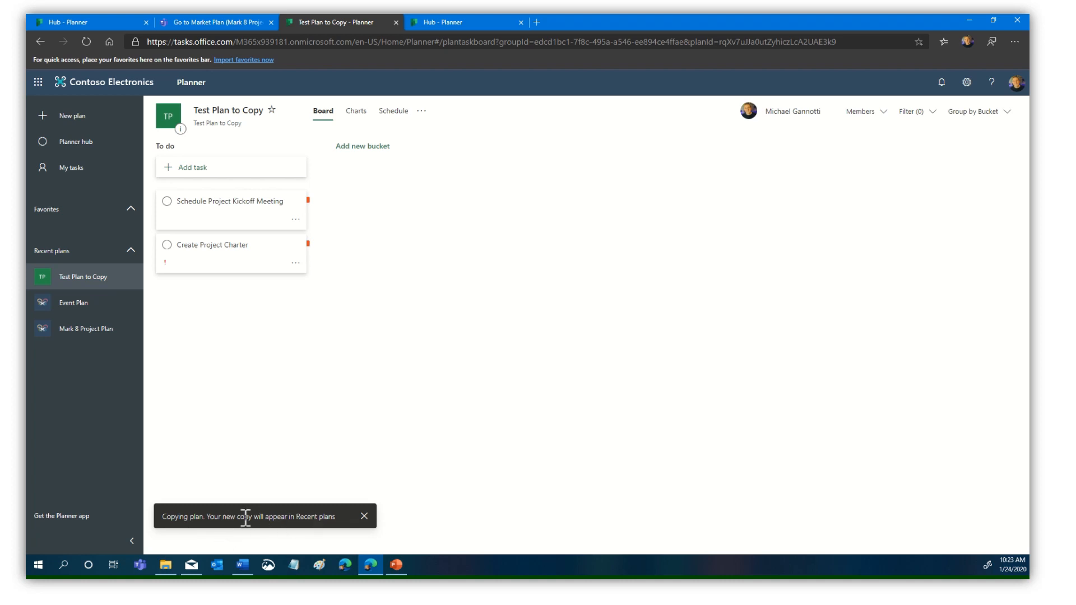
{"action": "mouse_move", "coordinate": [436, 474]}
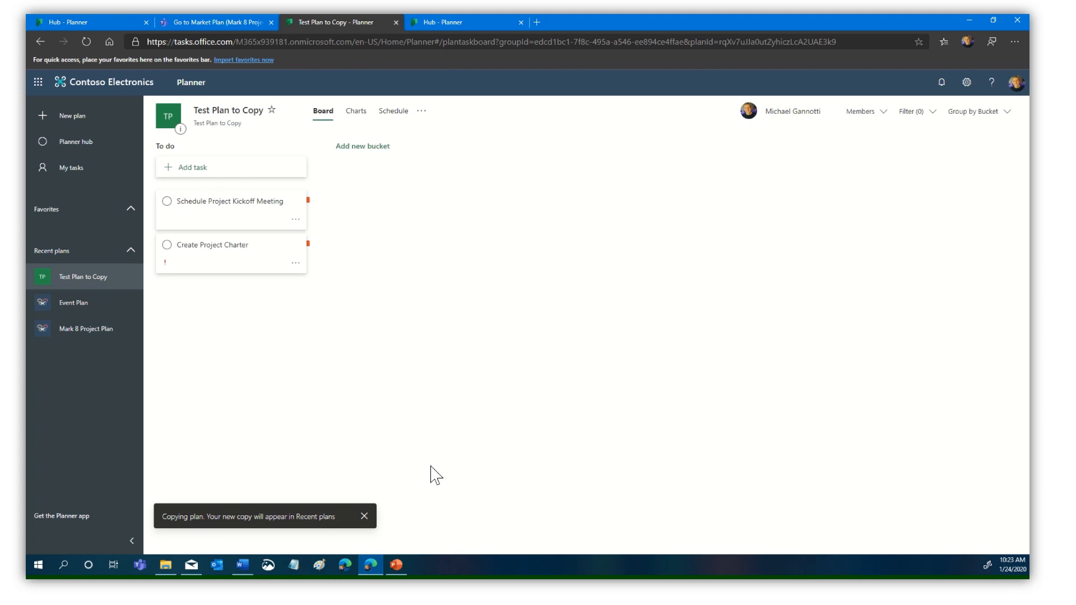
{"action": "left_click", "coordinate": [364, 516]}
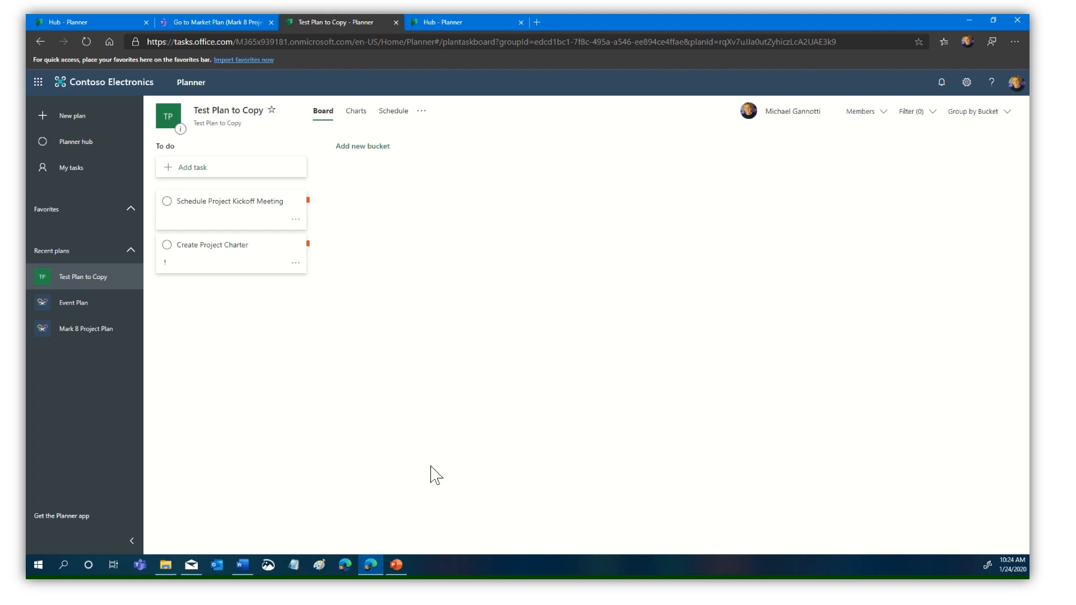
{"action": "mouse_move", "coordinate": [511, 324]}
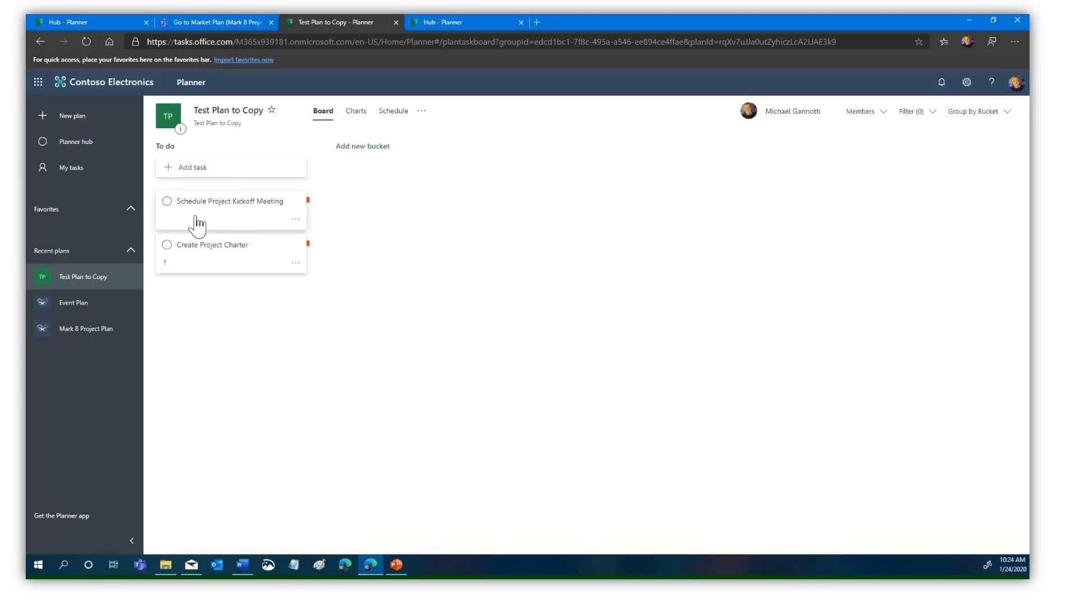
{"action": "mouse_move", "coordinate": [609, 255]}
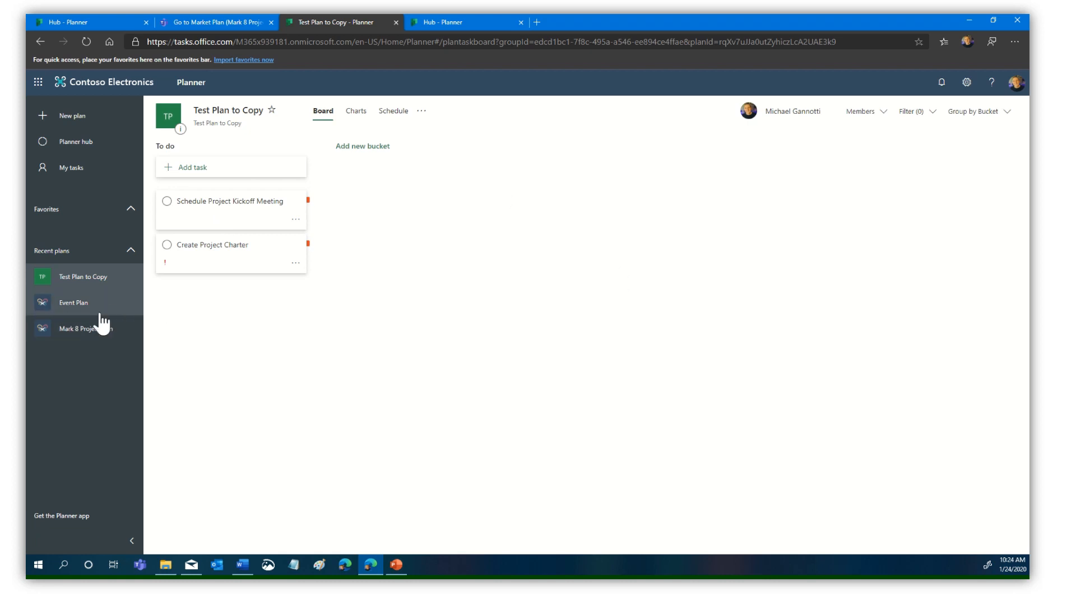
{"action": "left_click", "coordinate": [73, 302]}
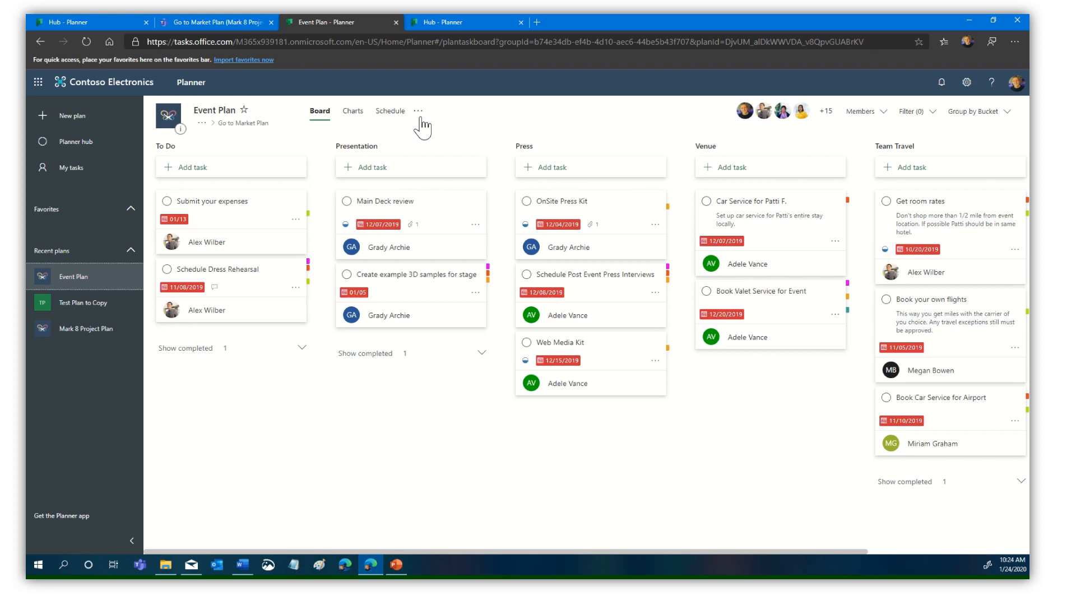
Request a public copy of Event Plan named 'New Event Plan'.
{"action": "left_click", "coordinate": [417, 111]}
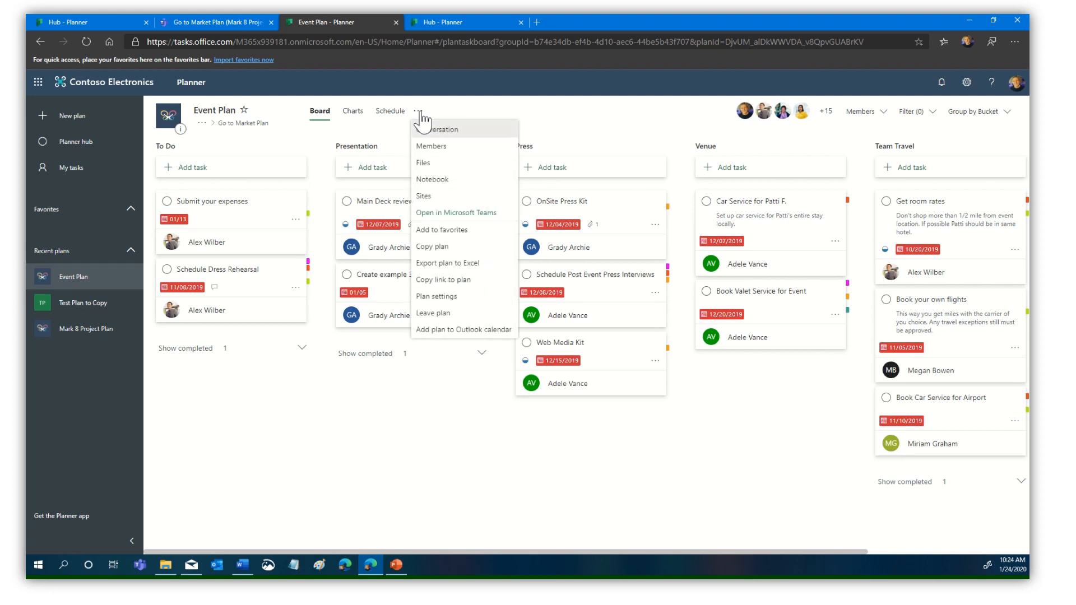
{"action": "mouse_move", "coordinate": [433, 246]}
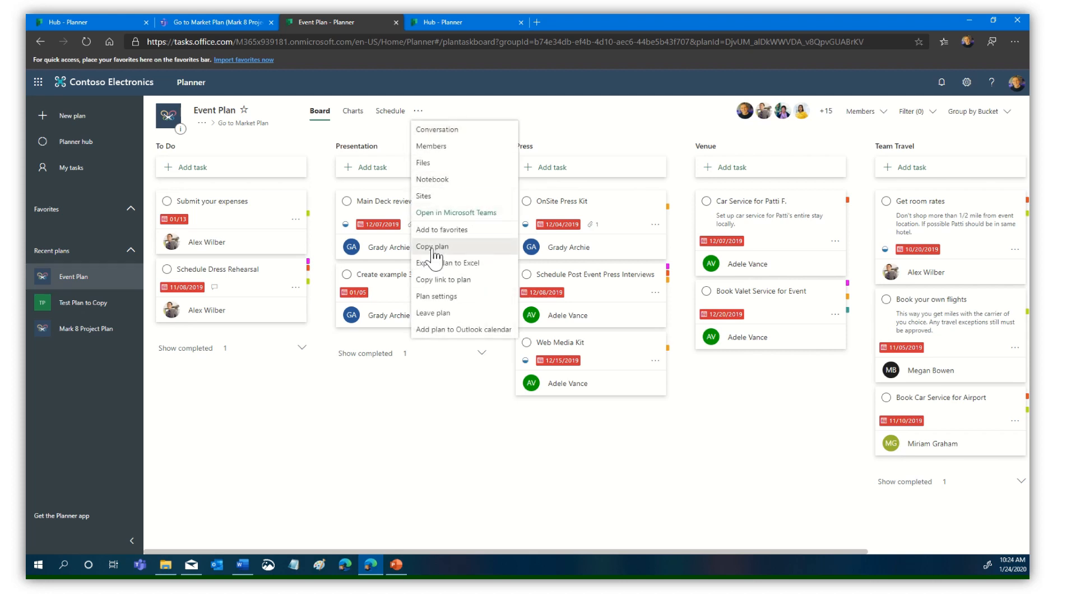
{"action": "left_click", "coordinate": [432, 247]}
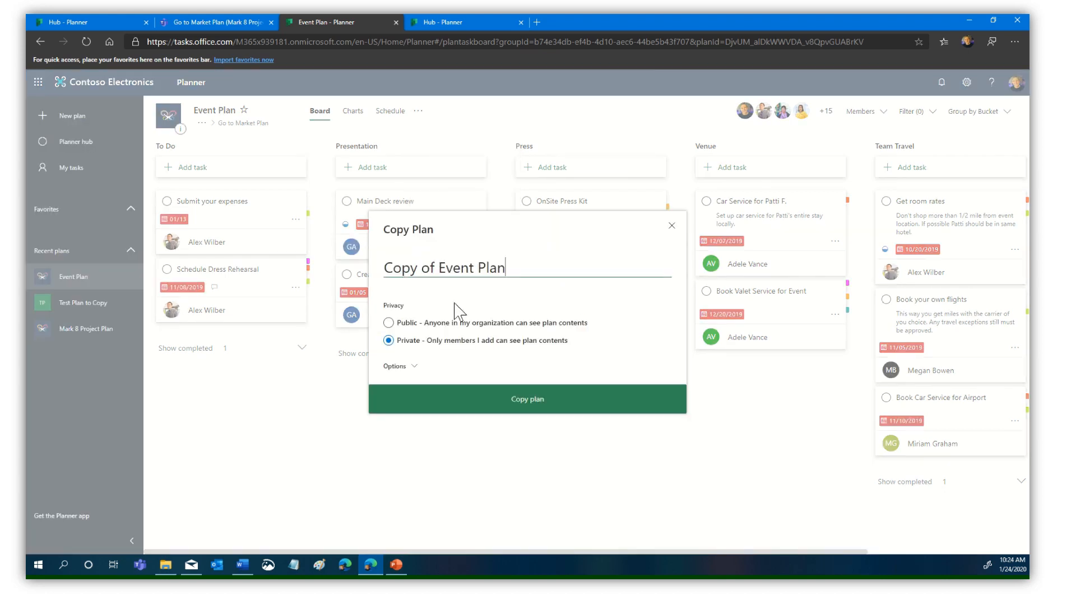
{"action": "triple_click", "coordinate": [444, 268]}
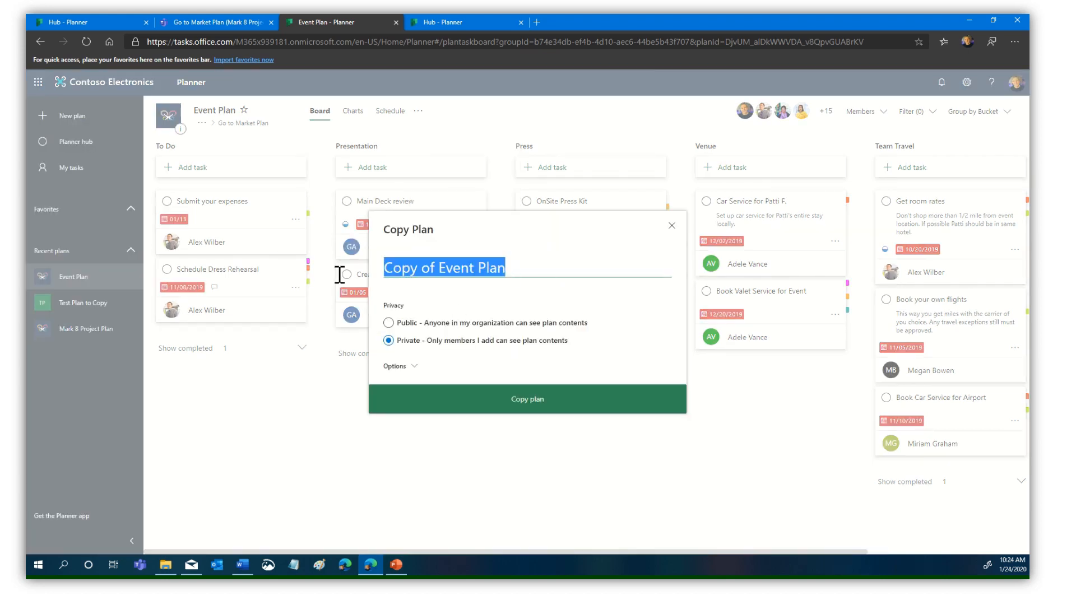
{"action": "type", "text": "New"}
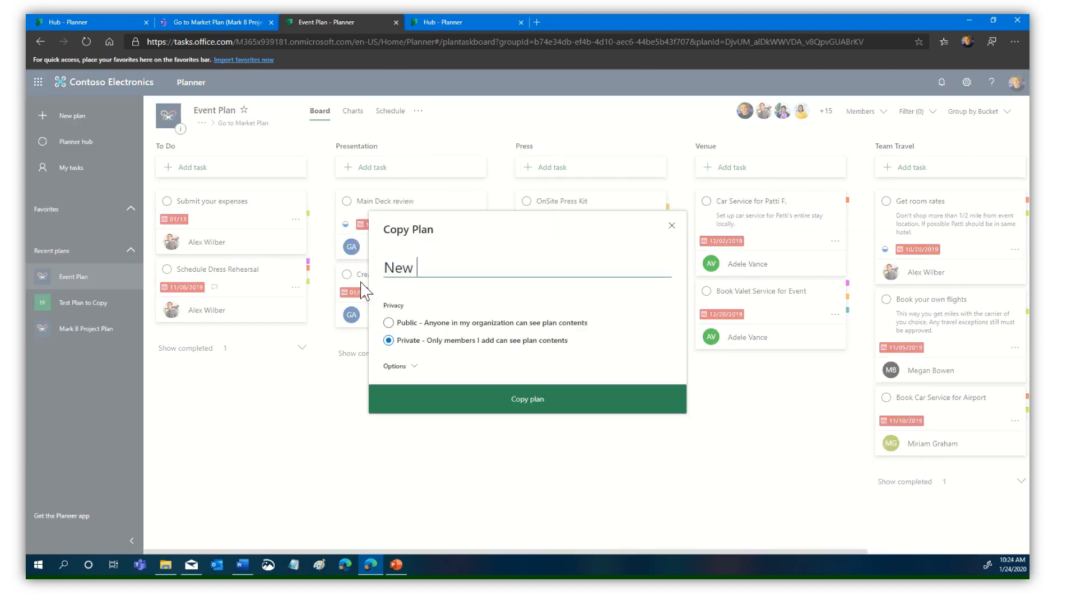
{"action": "type", "text": "Event"}
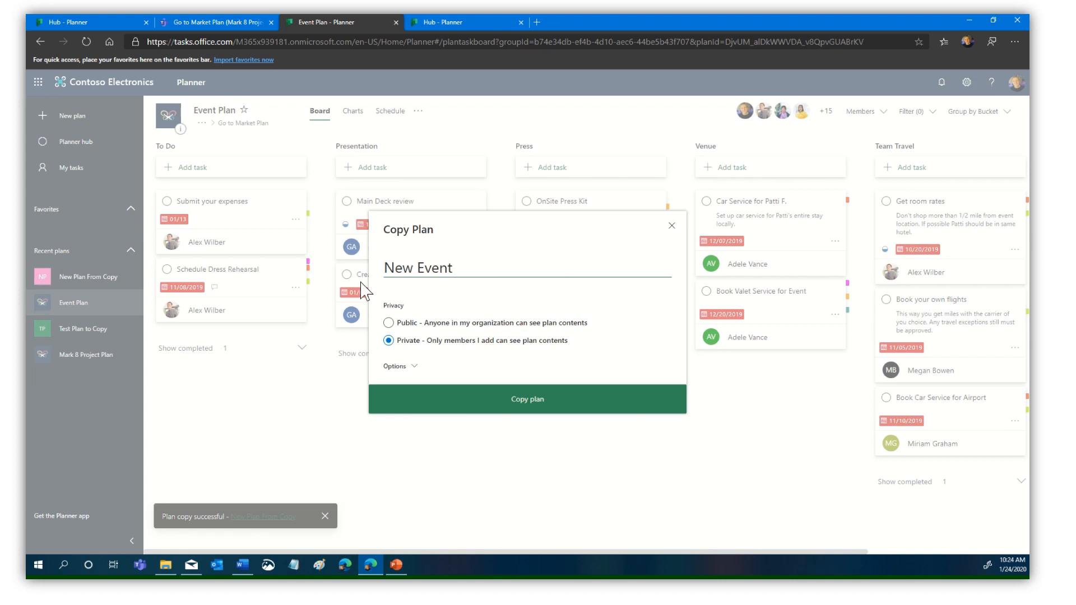
{"action": "type", "text": "Plan"}
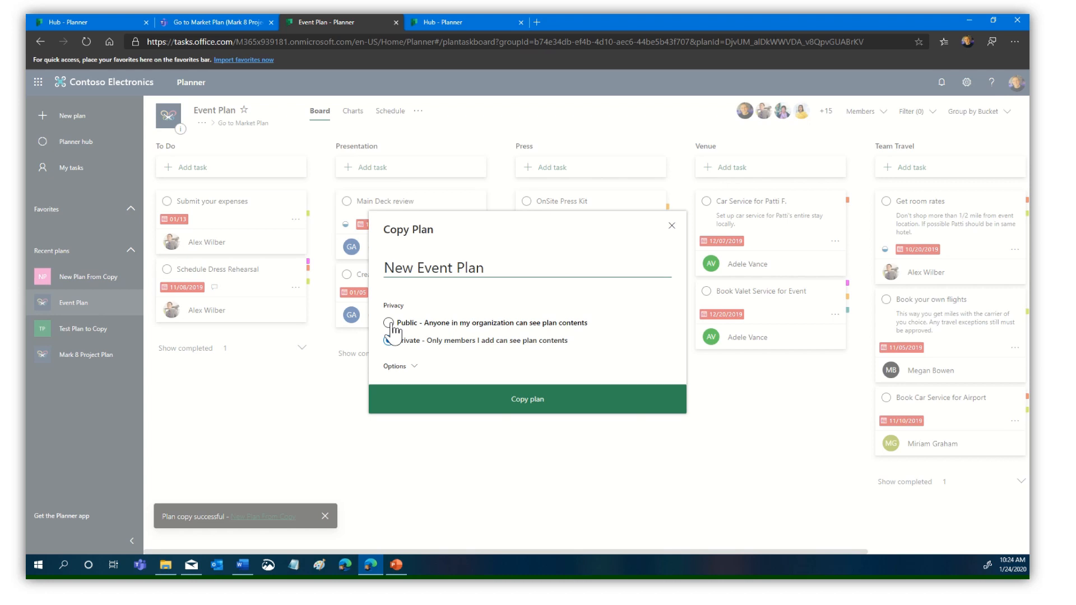
{"action": "left_click", "coordinate": [527, 399]}
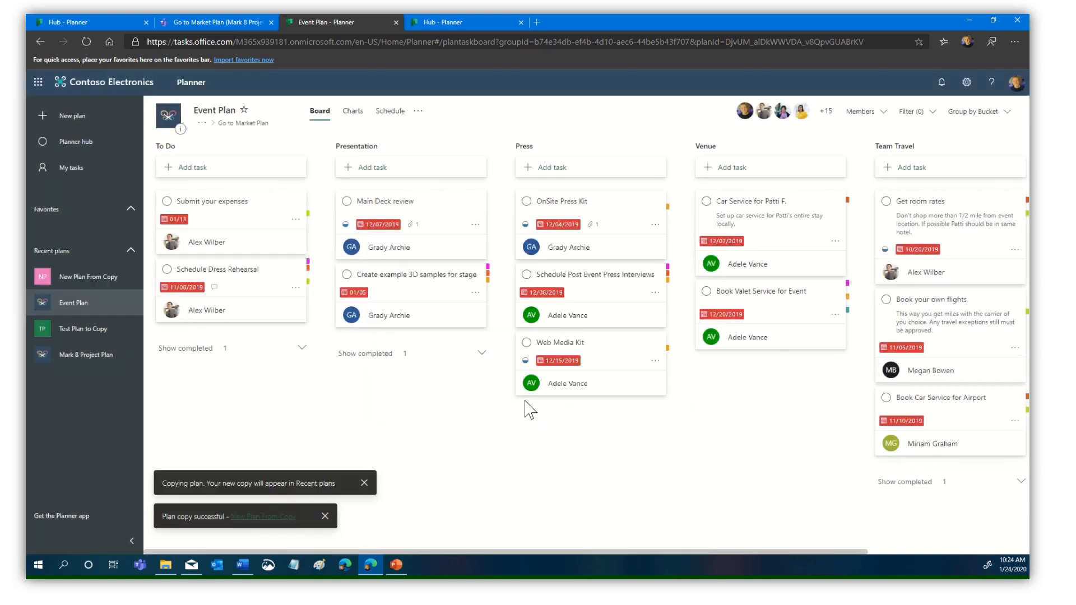
{"action": "mouse_move", "coordinate": [123, 281]}
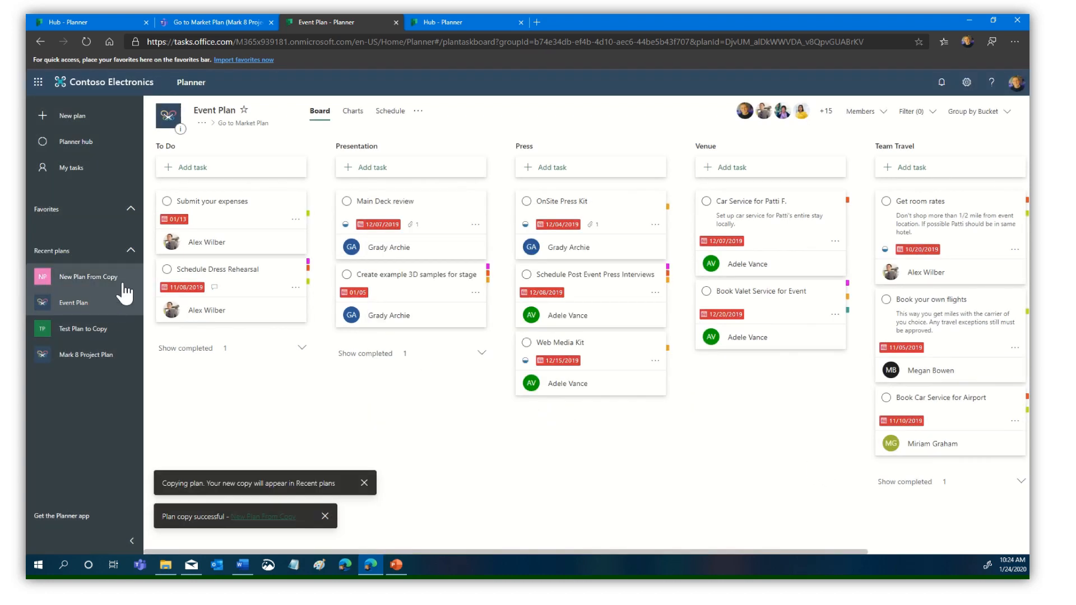
View New Plan From Copy and check the Schedule Project Kickoff Meeting task details.
{"action": "left_click", "coordinate": [87, 275]}
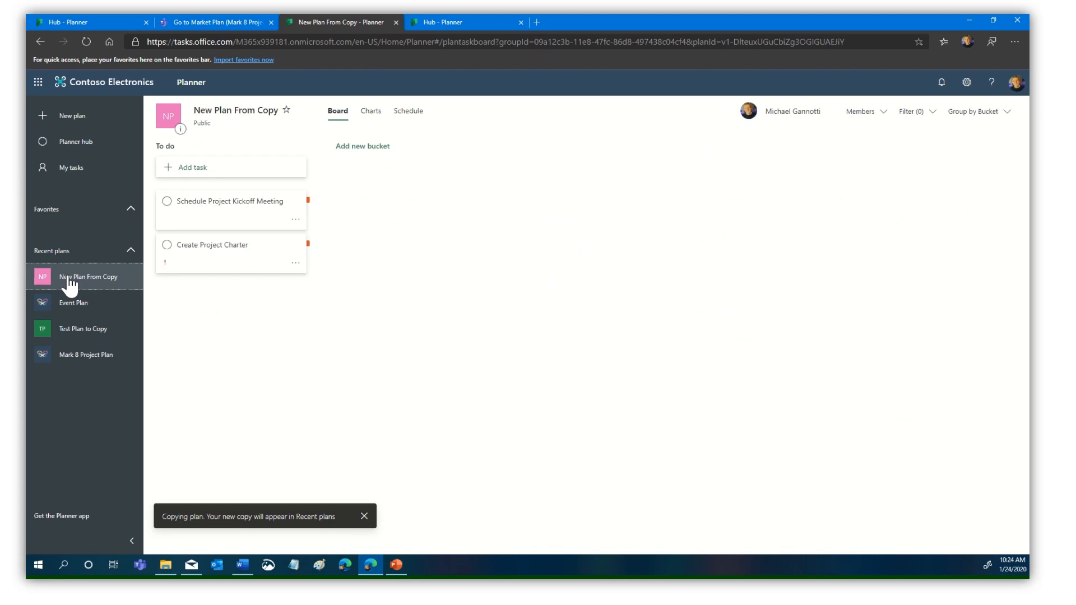
{"action": "left_click", "coordinate": [230, 201]}
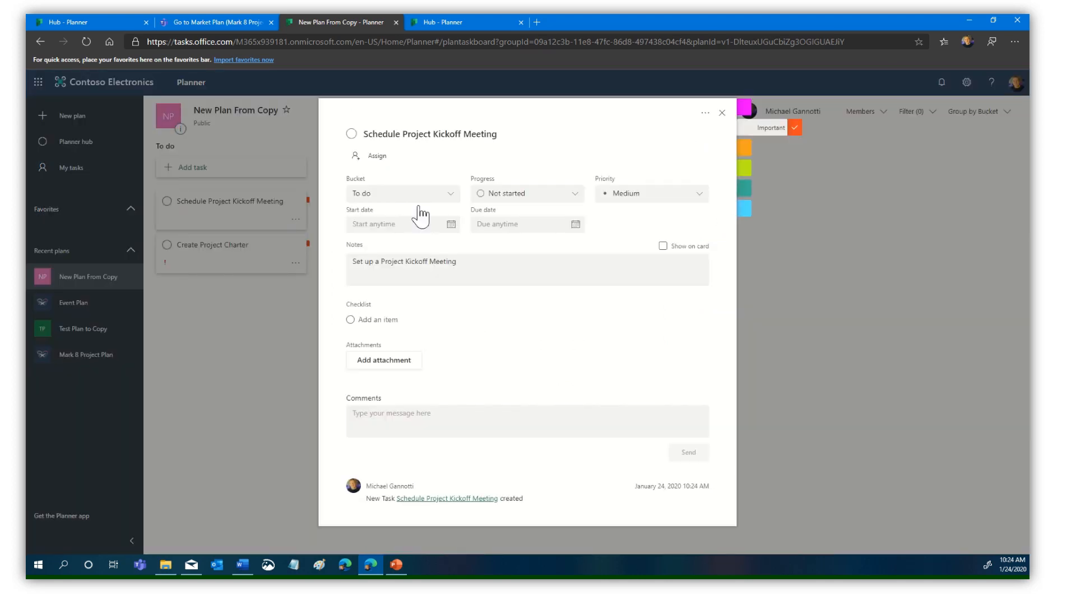
{"action": "left_click", "coordinate": [721, 112]}
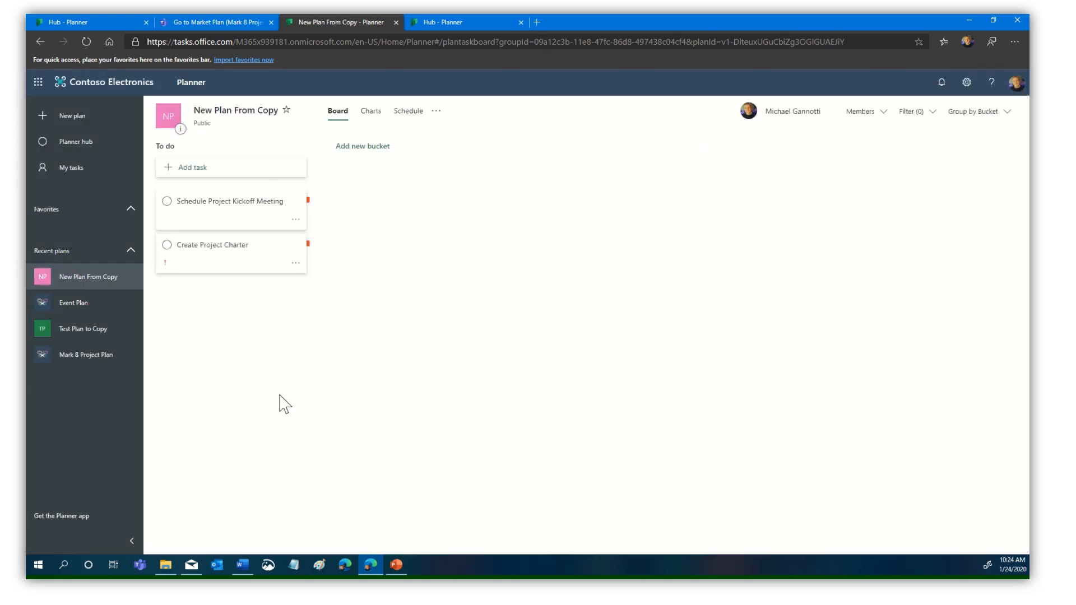
{"action": "mouse_move", "coordinate": [216, 137]}
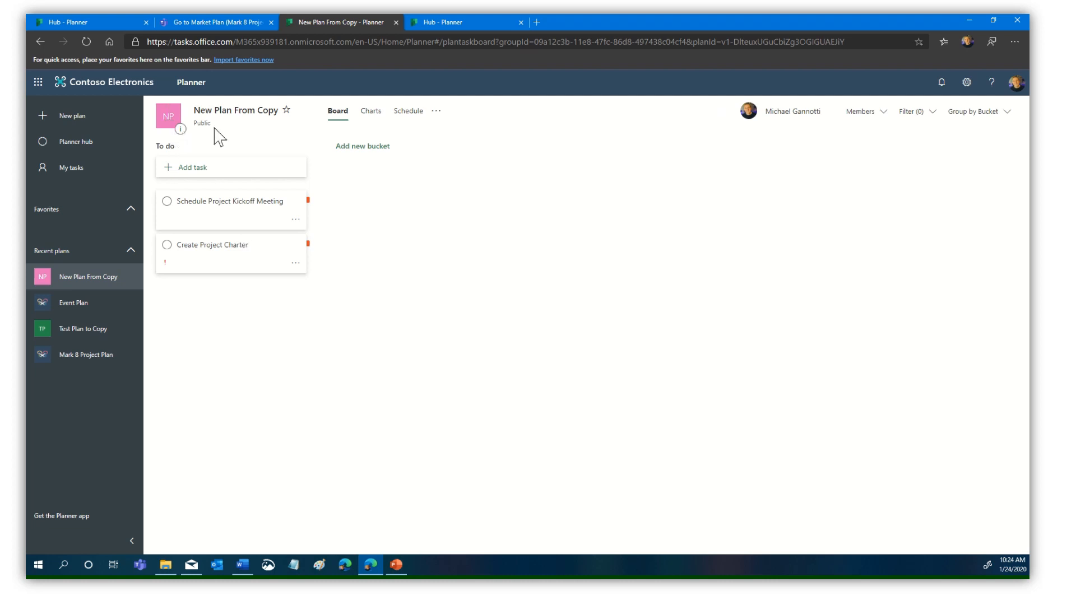
{"action": "mouse_move", "coordinate": [436, 111]}
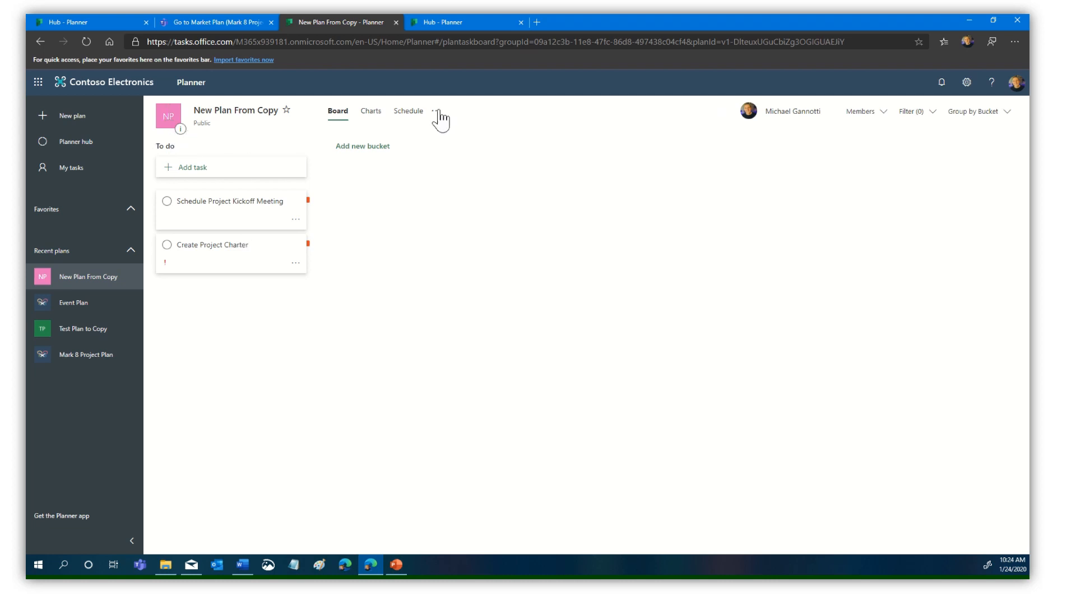
Review the copied plan's settings and leave them unchanged.
{"action": "left_click", "coordinate": [435, 111]}
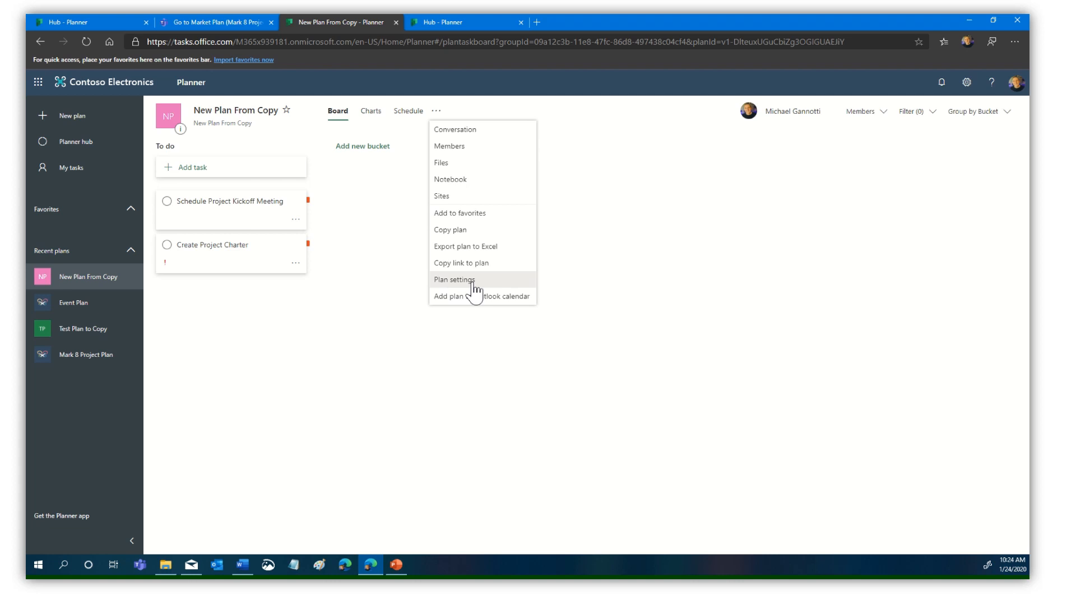
{"action": "left_click", "coordinate": [453, 279]}
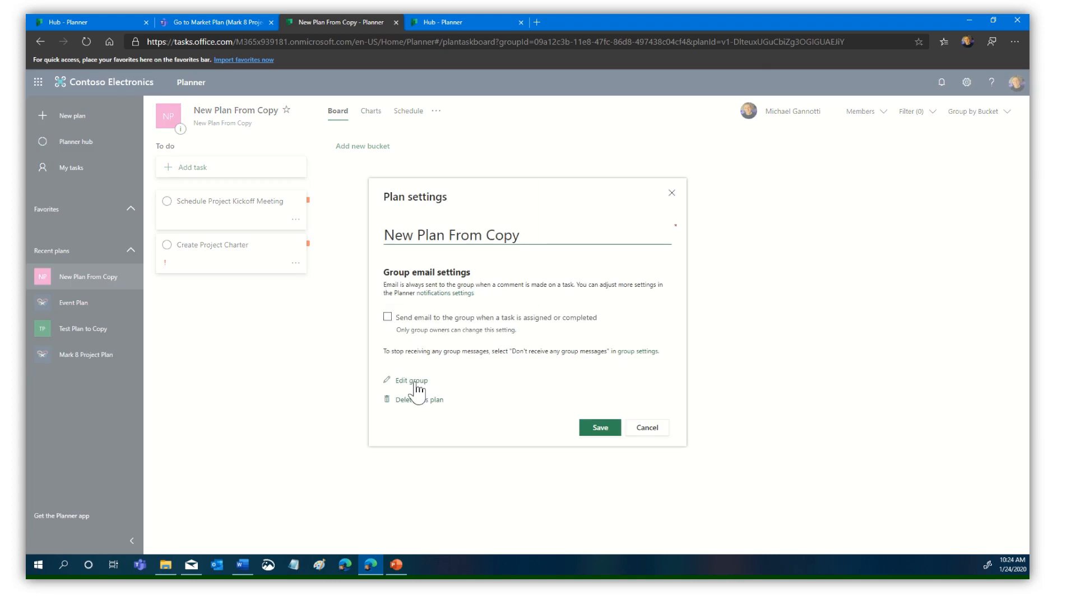
{"action": "mouse_move", "coordinate": [686, 230]}
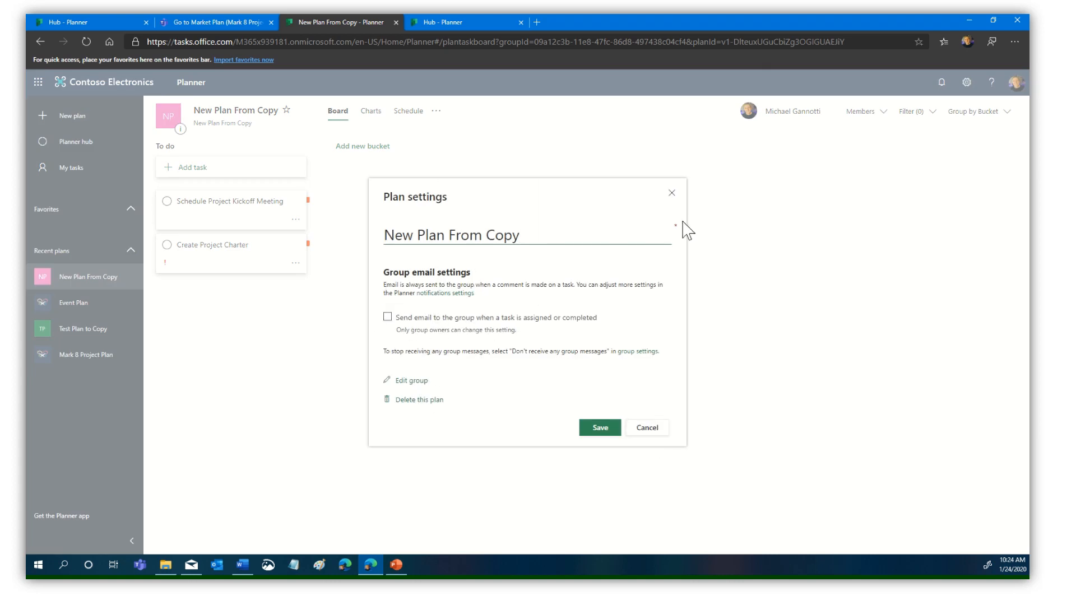
{"action": "left_click", "coordinate": [645, 427]}
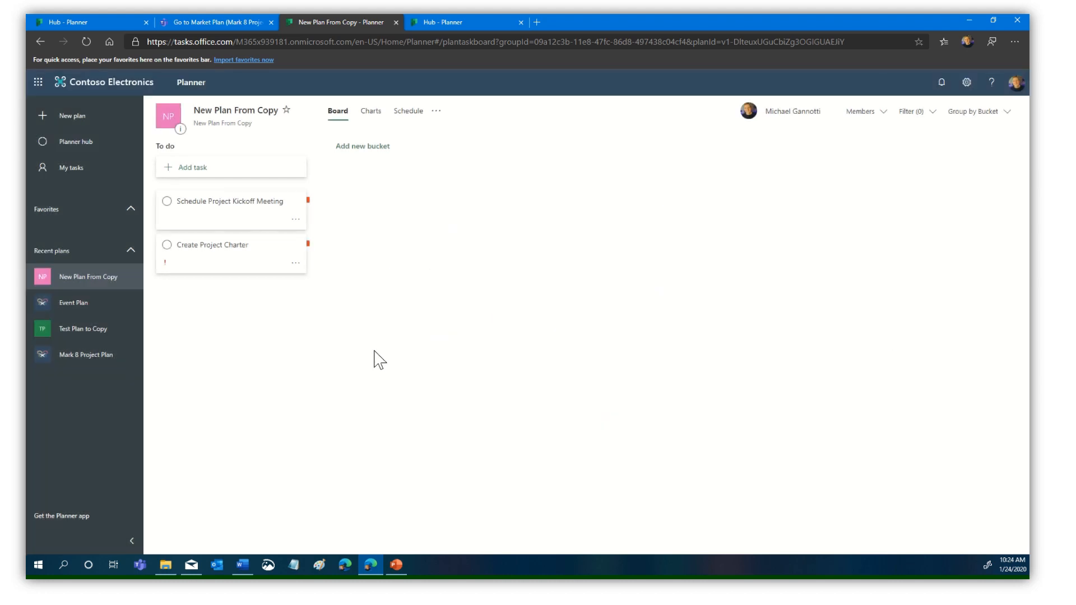
{"action": "mouse_move", "coordinate": [260, 307]}
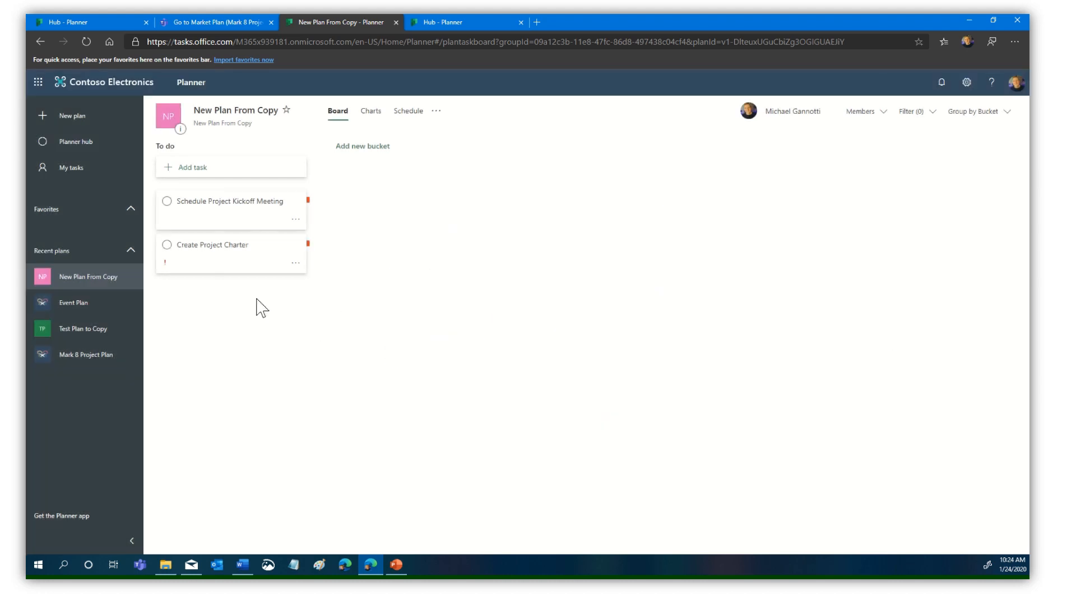
{"action": "mouse_move", "coordinate": [84, 329]}
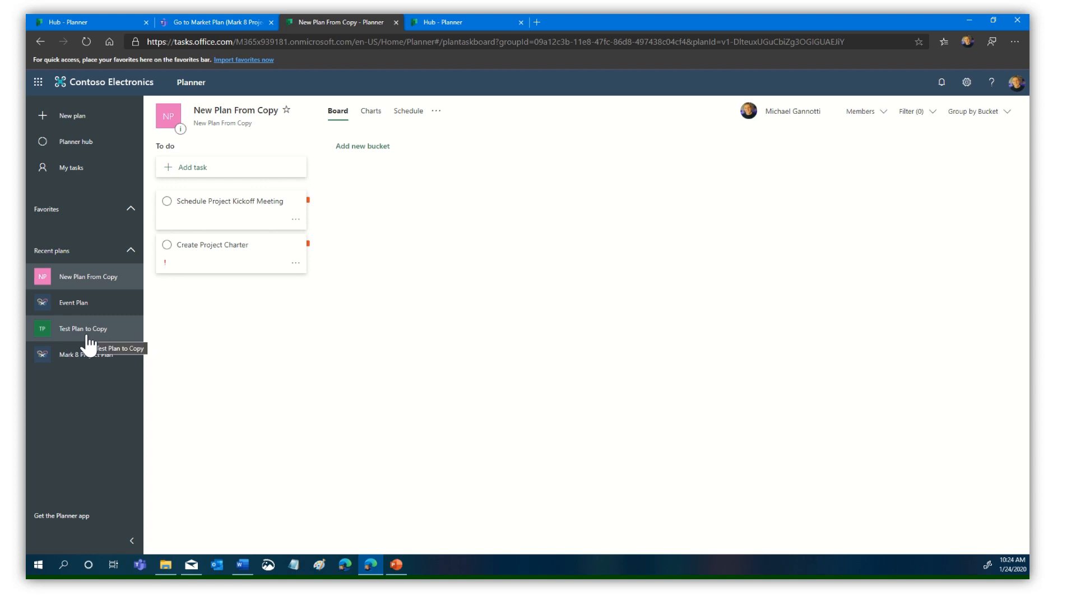
{"action": "mouse_move", "coordinate": [82, 303]}
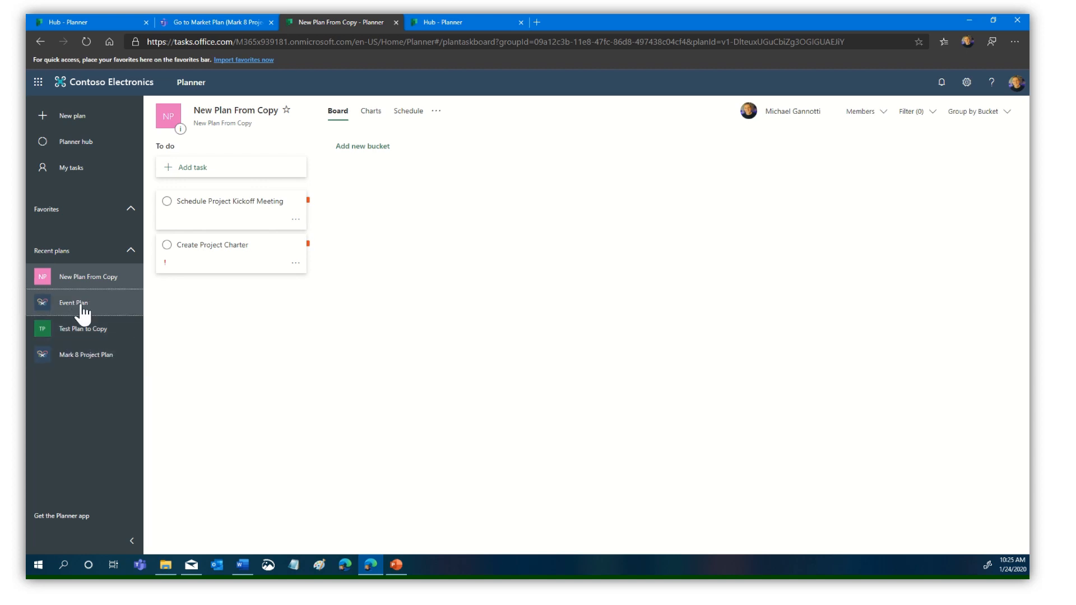
{"action": "left_click", "coordinate": [74, 302]}
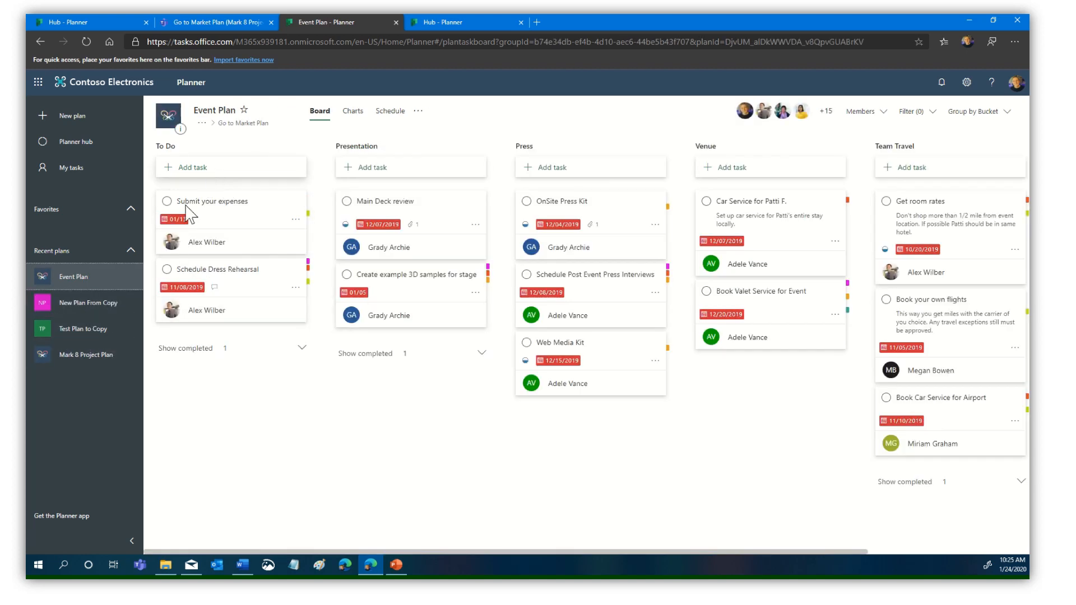
{"action": "mouse_move", "coordinate": [81, 328]}
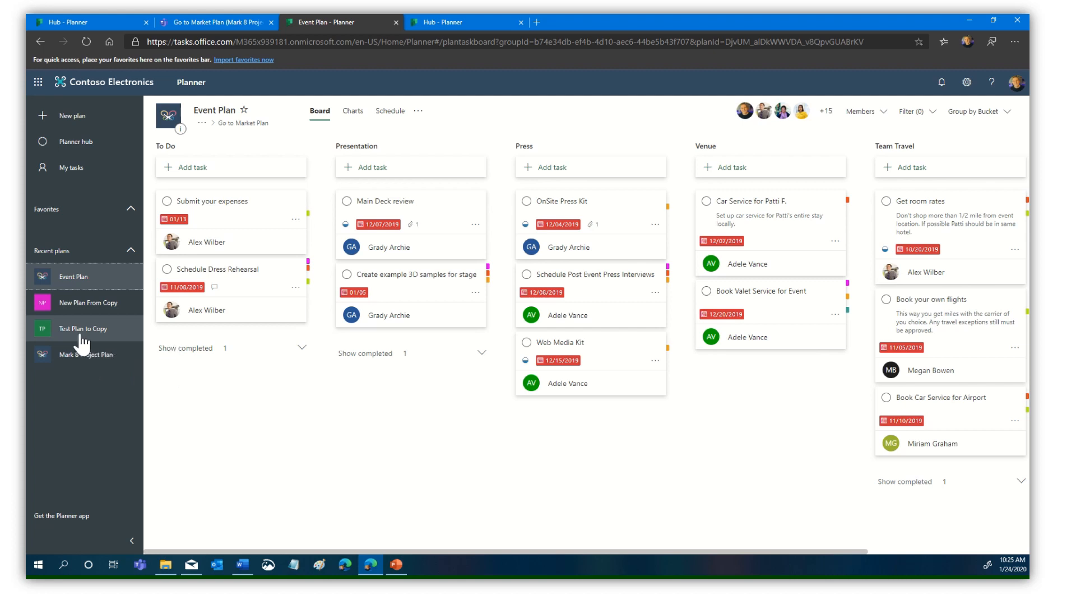
{"action": "mouse_move", "coordinate": [421, 470]}
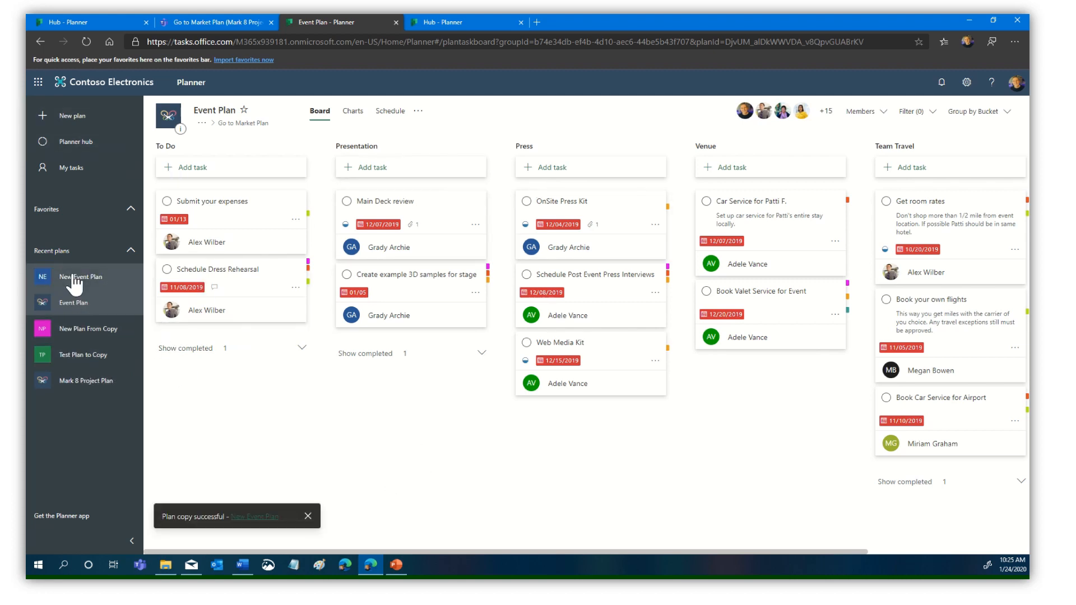
{"action": "left_click", "coordinate": [81, 275]}
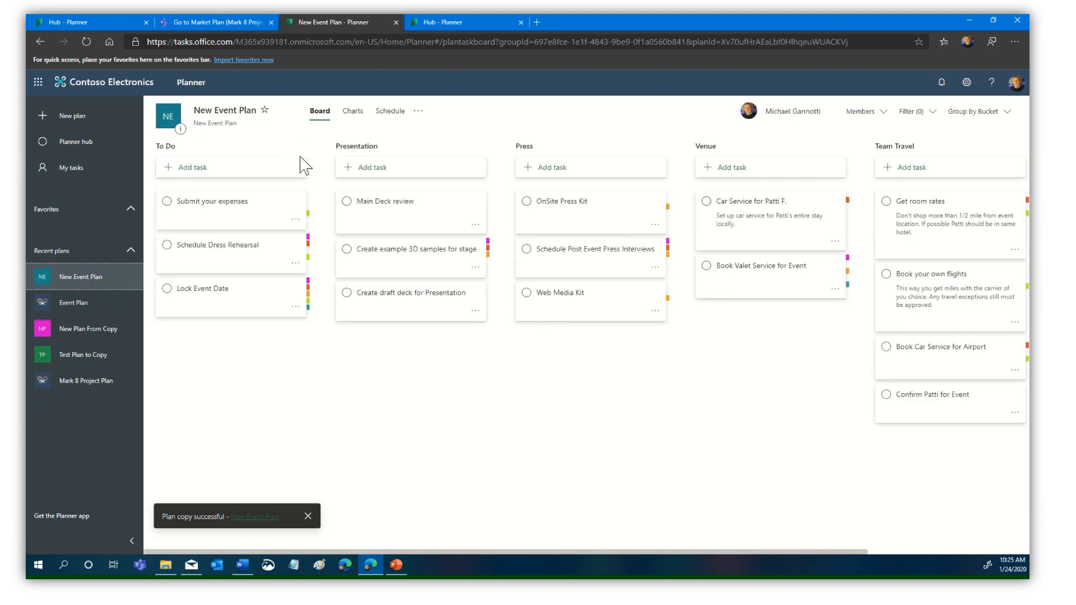
{"action": "mouse_move", "coordinate": [564, 167]}
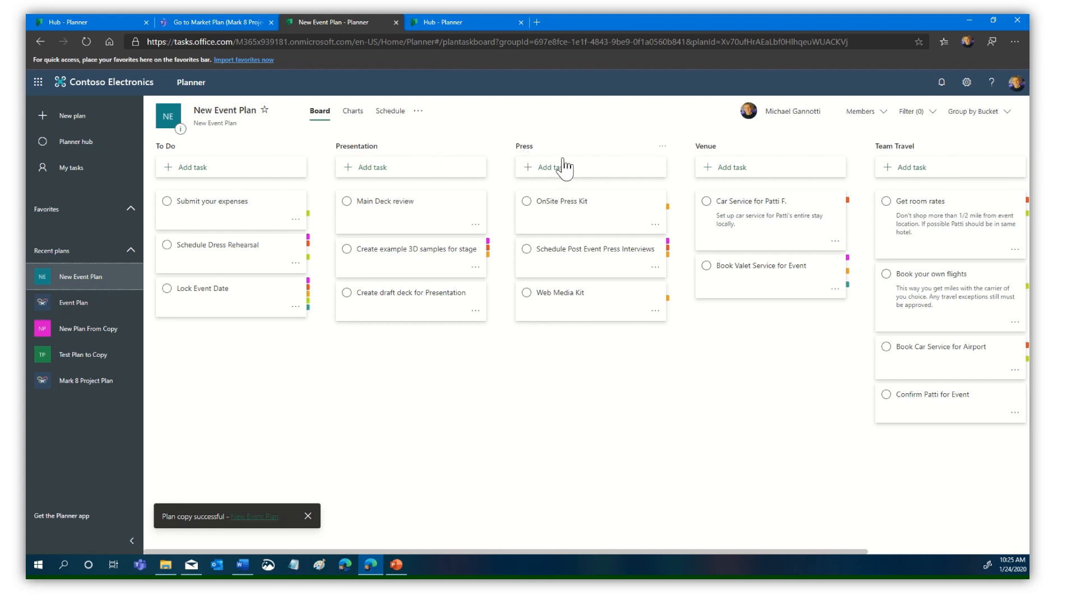
{"action": "mouse_move", "coordinate": [1007, 275]}
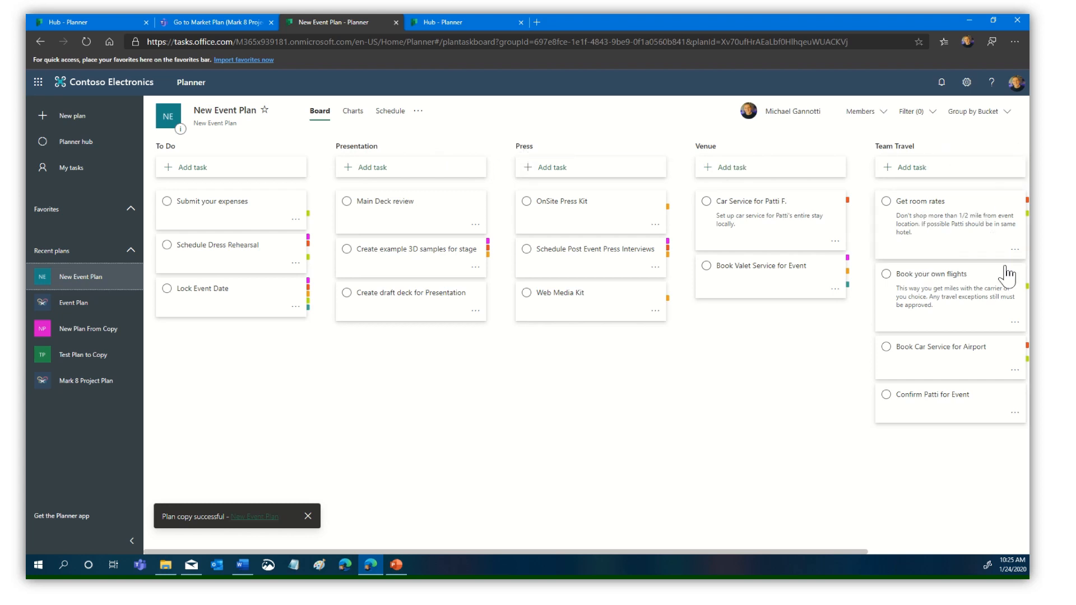
{"action": "left_click", "coordinate": [216, 200]}
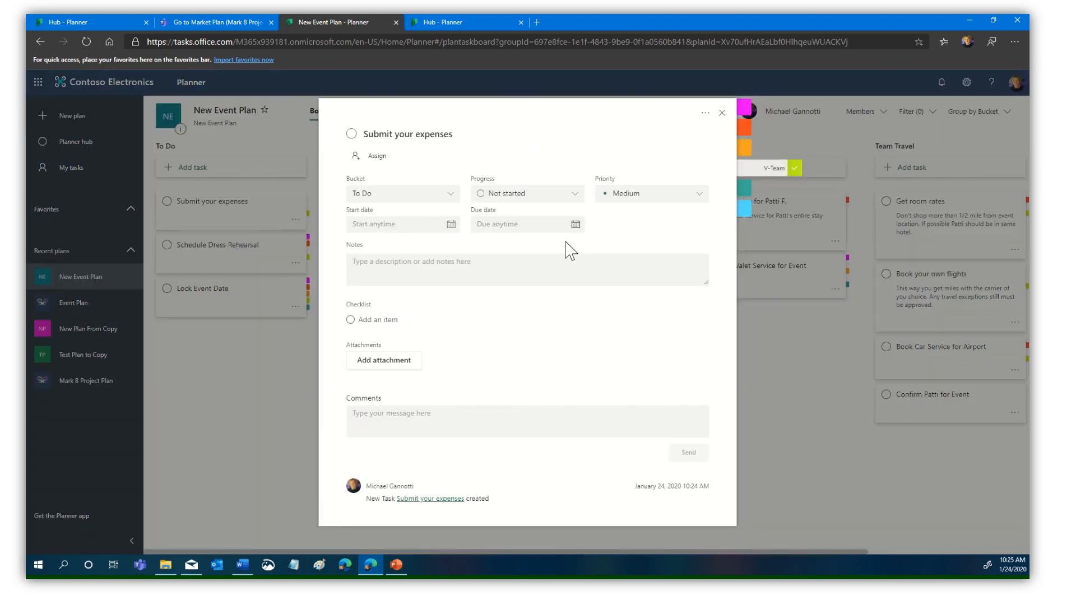
{"action": "mouse_move", "coordinate": [785, 445]}
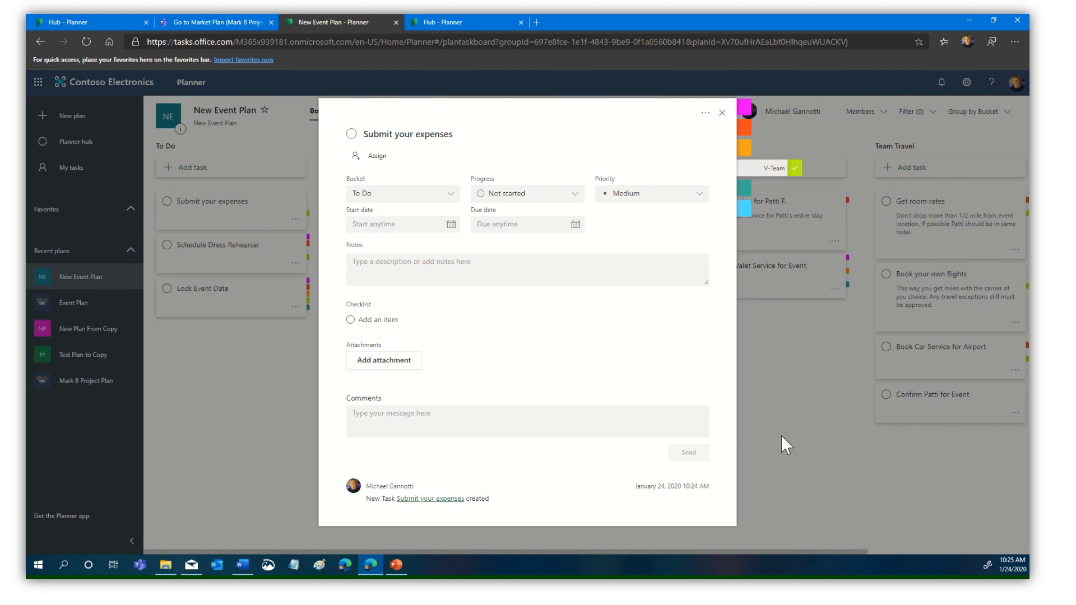
{"action": "left_click", "coordinate": [721, 112]}
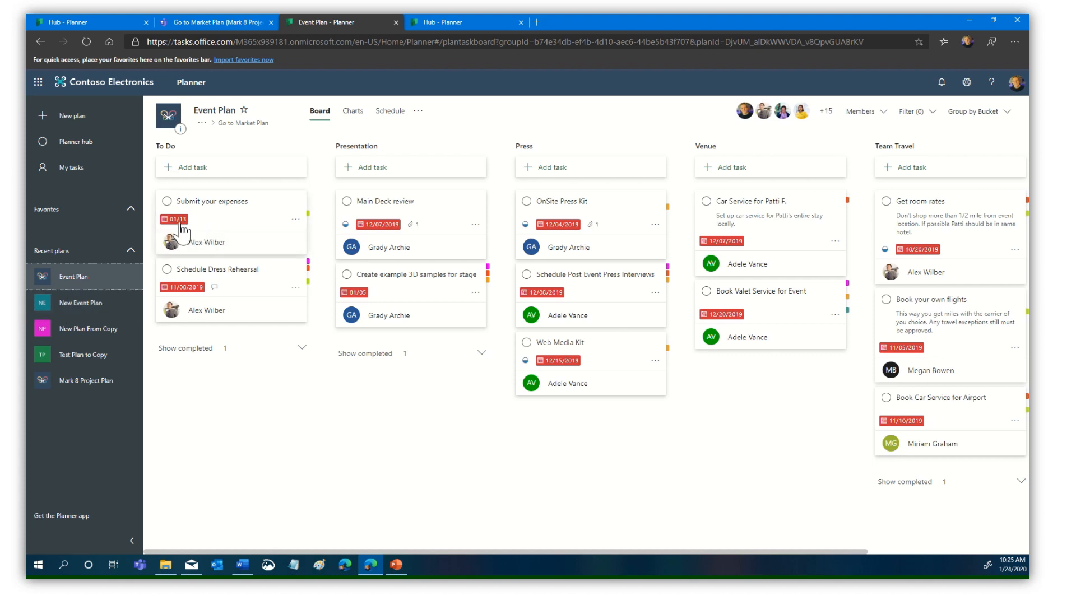
{"action": "mouse_move", "coordinate": [247, 231]}
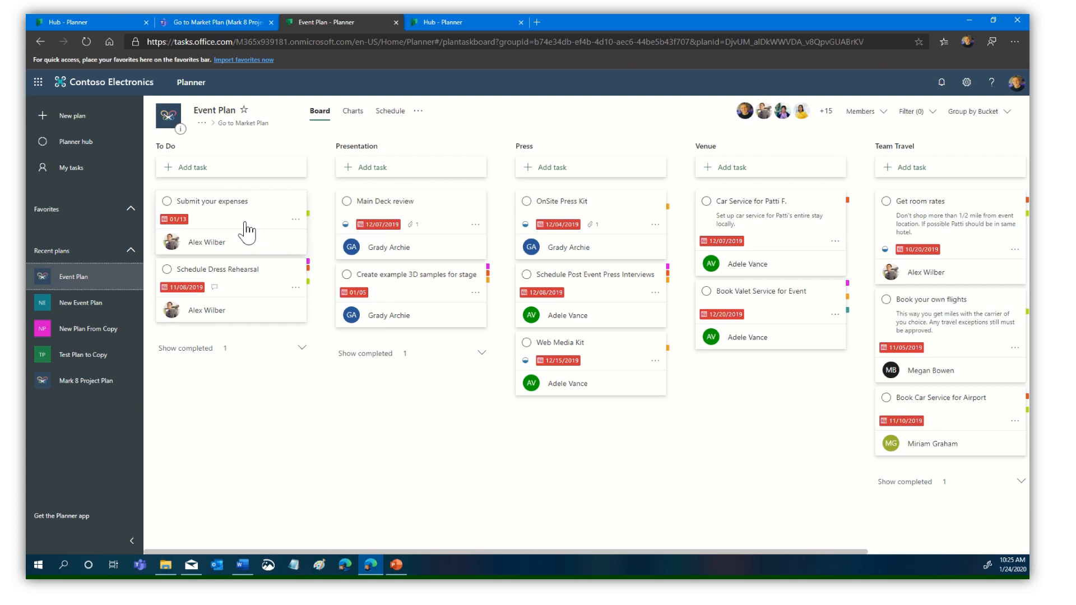
{"action": "mouse_move", "coordinate": [202, 246]}
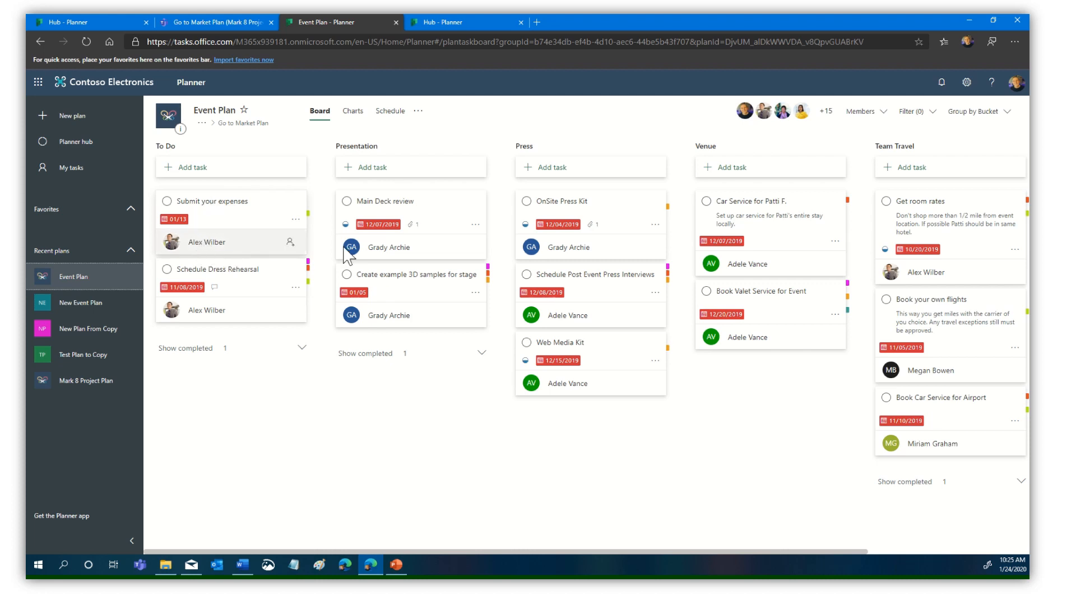
{"action": "mouse_move", "coordinate": [259, 270]}
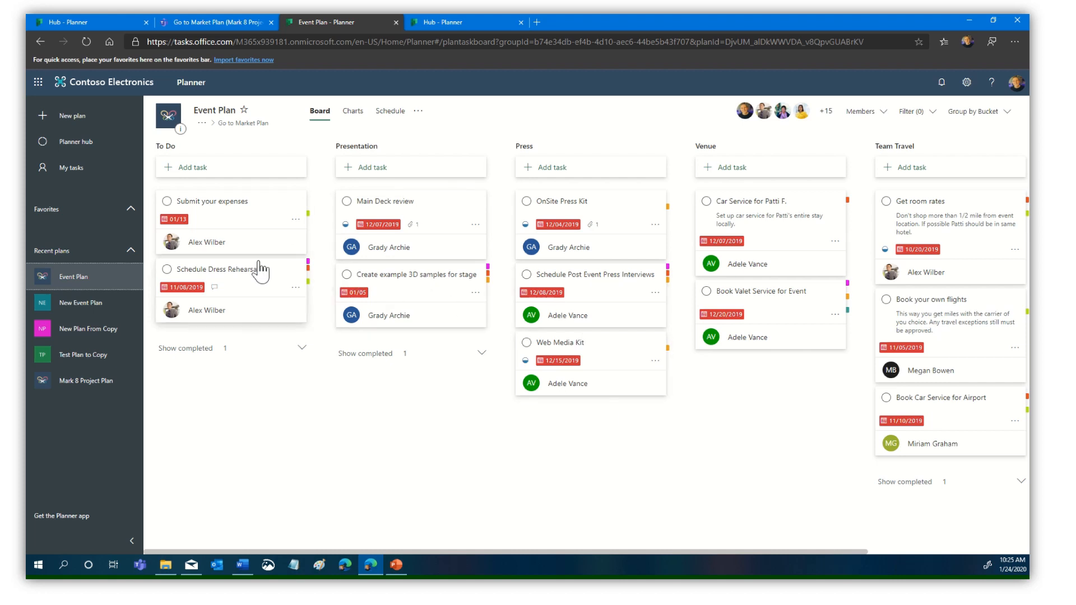
{"action": "mouse_move", "coordinate": [286, 448]}
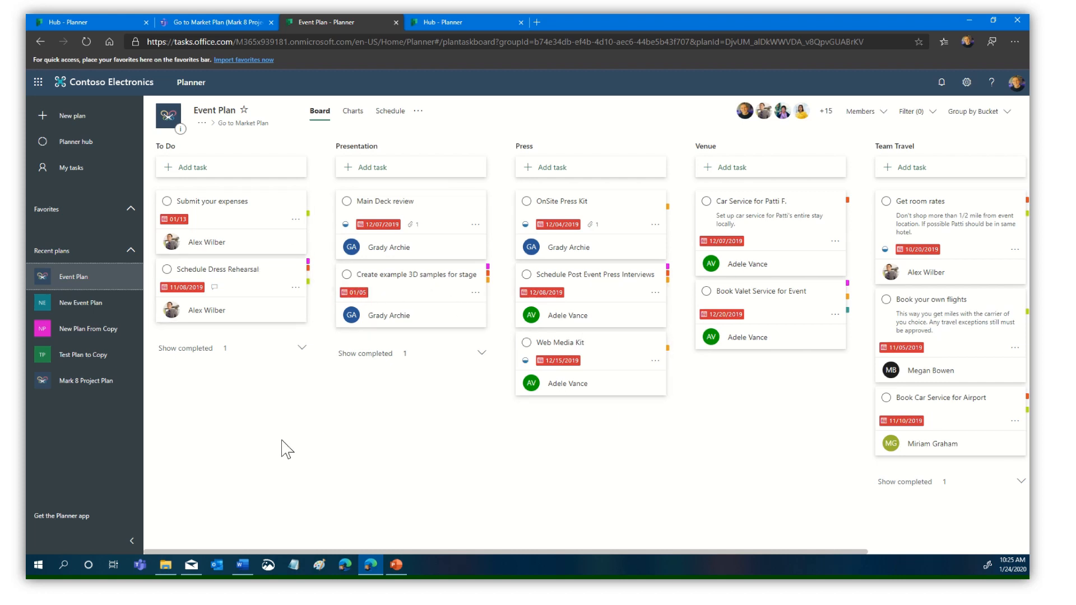
{"action": "mouse_move", "coordinate": [396, 466]}
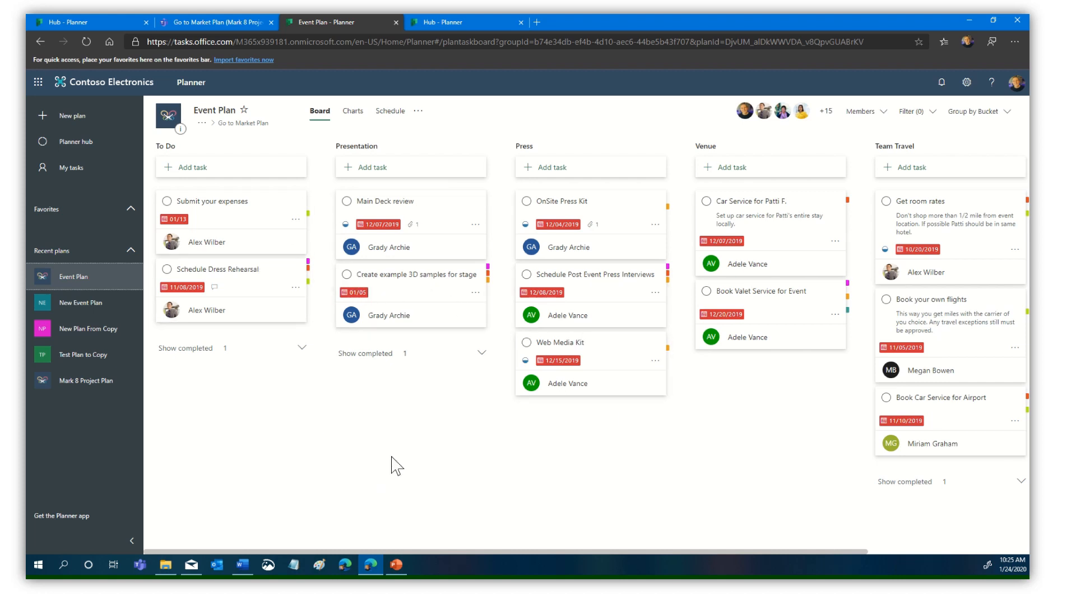
{"action": "mouse_move", "coordinate": [102, 322]}
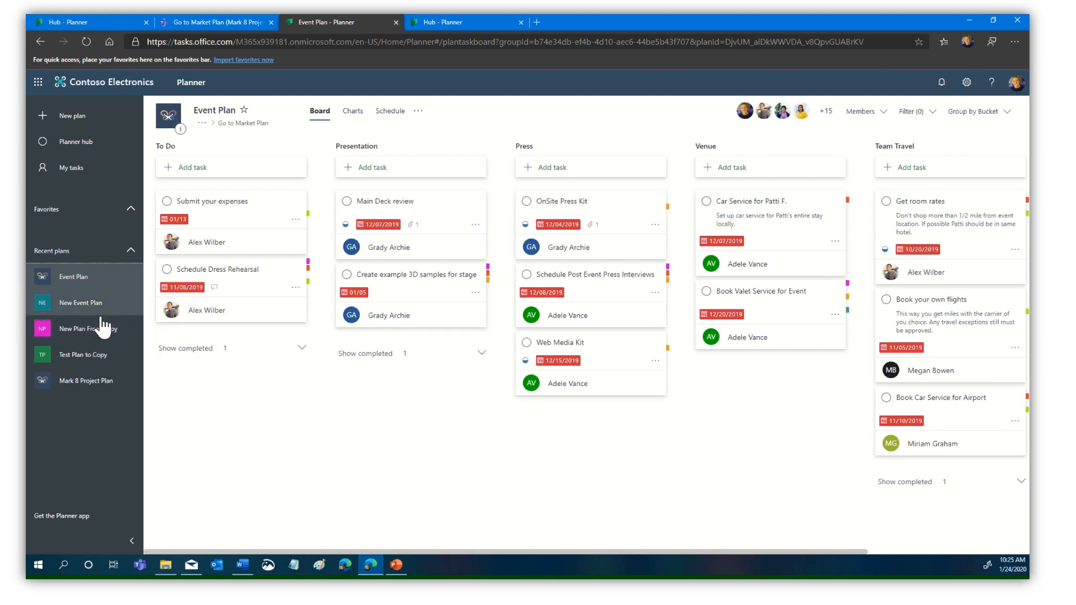
View New Event Plan and review its settings without changes.
{"action": "left_click", "coordinate": [80, 302]}
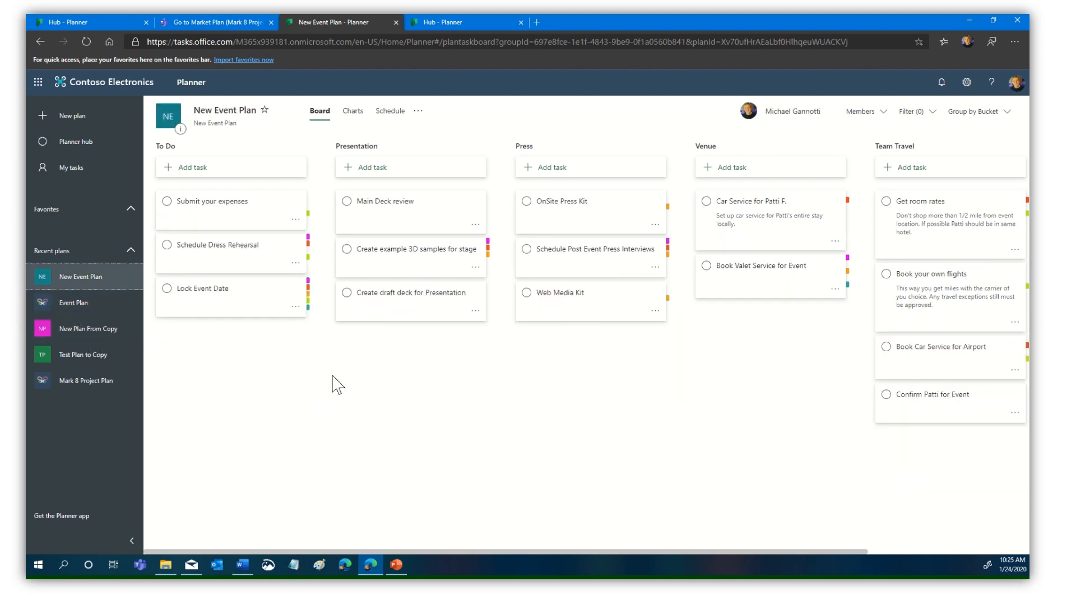
{"action": "mouse_move", "coordinate": [310, 213]}
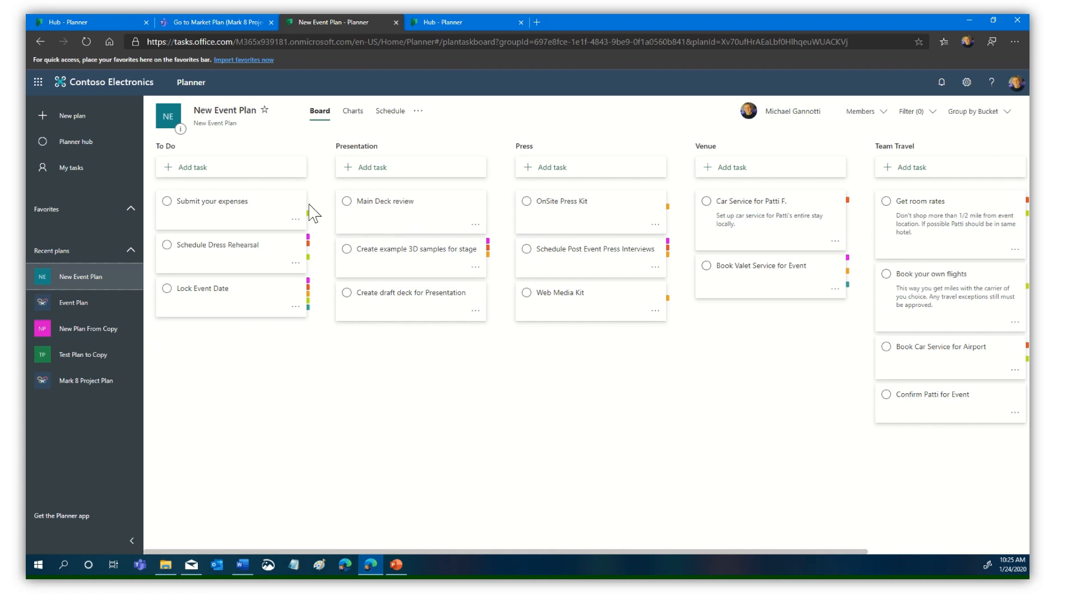
{"action": "mouse_move", "coordinate": [328, 225]}
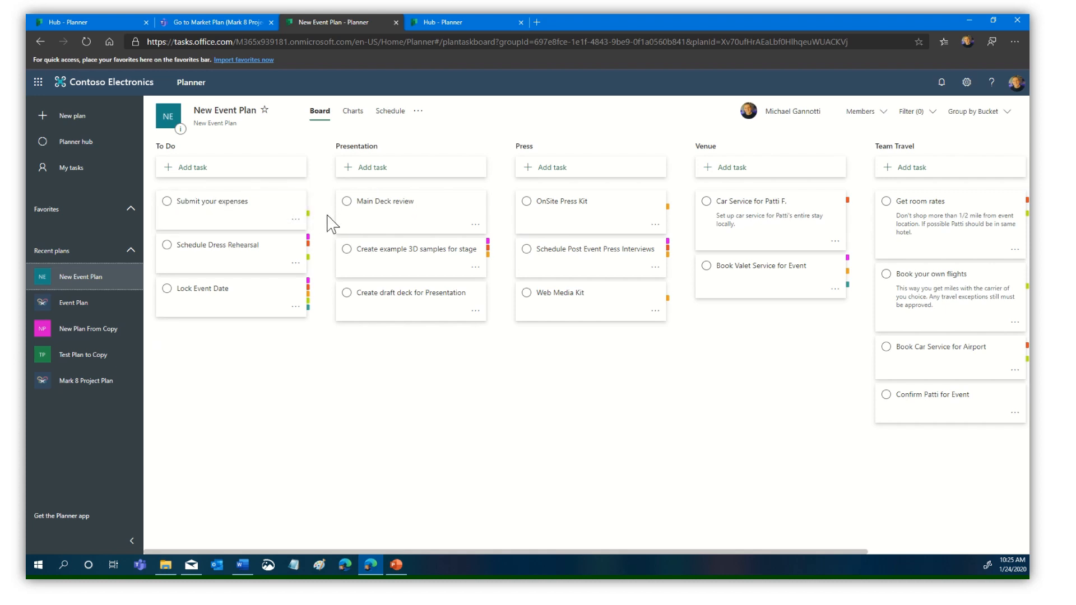
{"action": "mouse_move", "coordinate": [558, 293]}
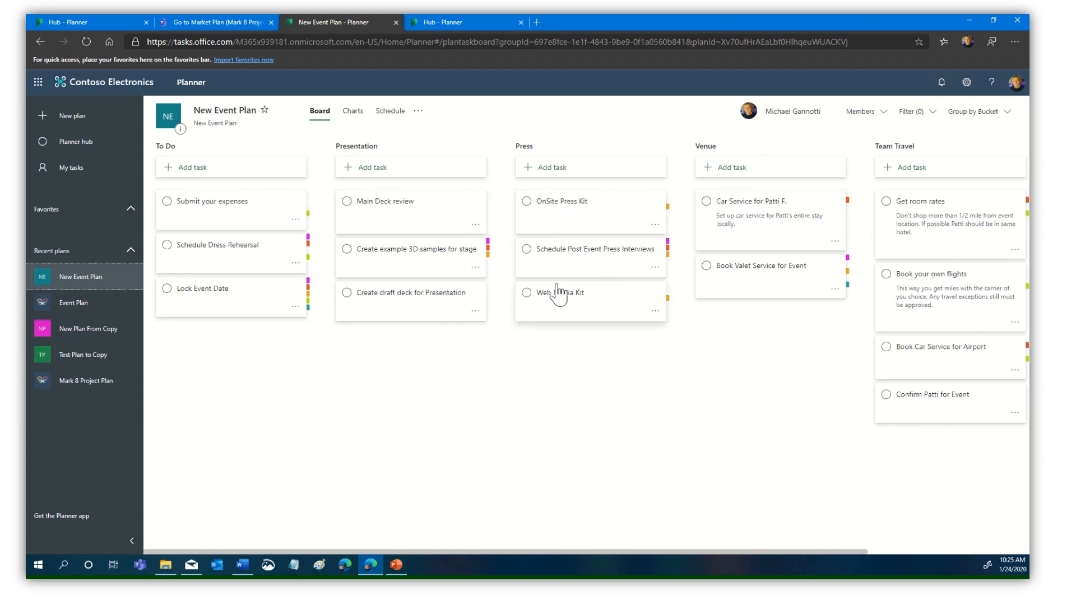
{"action": "mouse_move", "coordinate": [581, 394]}
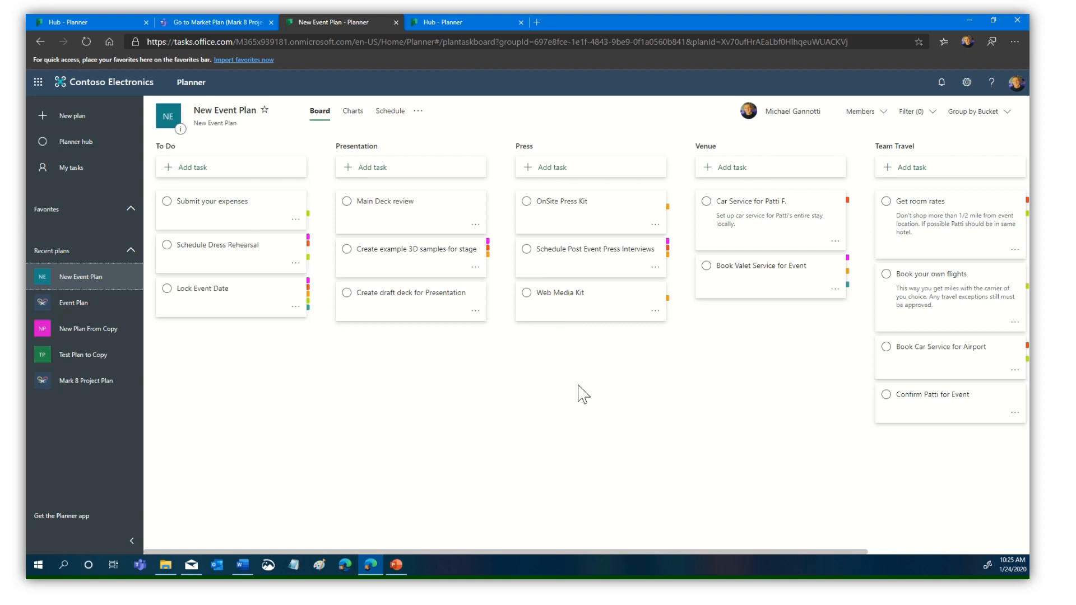
{"action": "mouse_move", "coordinate": [418, 111]}
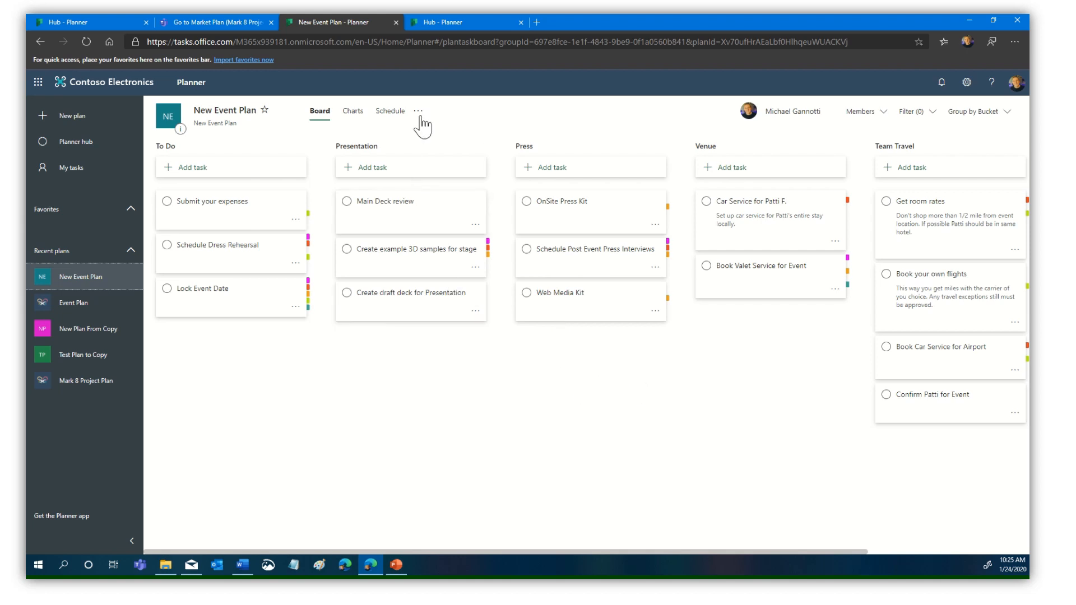
{"action": "left_click", "coordinate": [418, 111]}
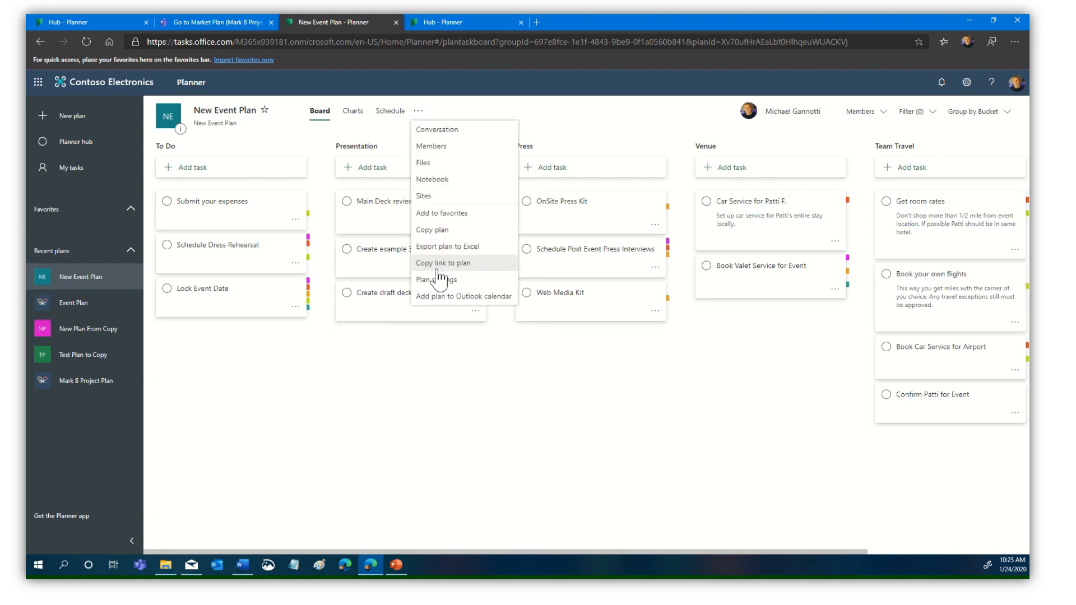
{"action": "left_click", "coordinate": [436, 279]}
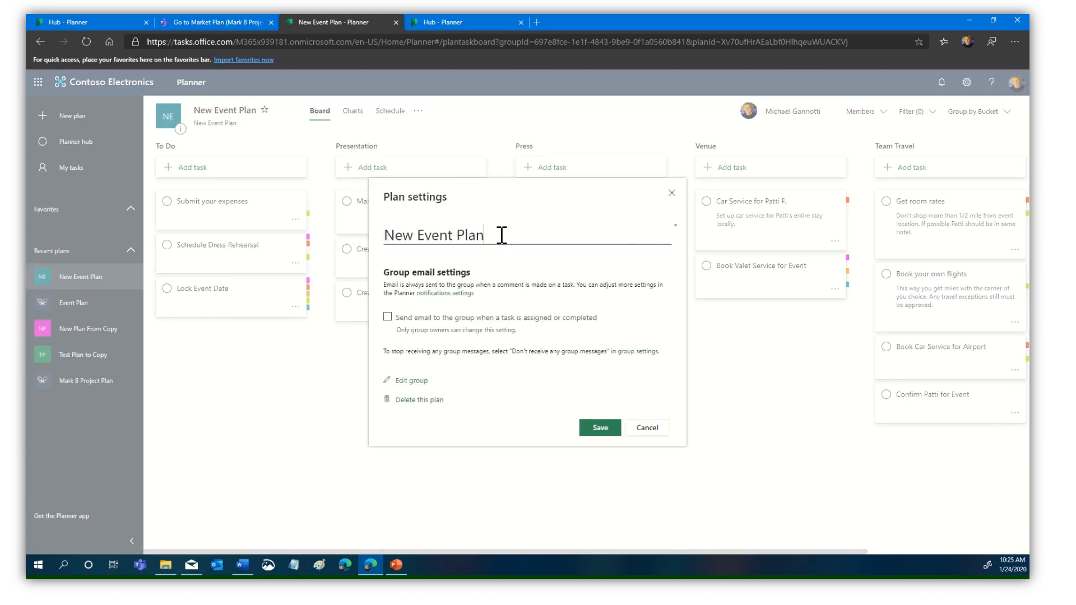
{"action": "mouse_move", "coordinate": [580, 399]}
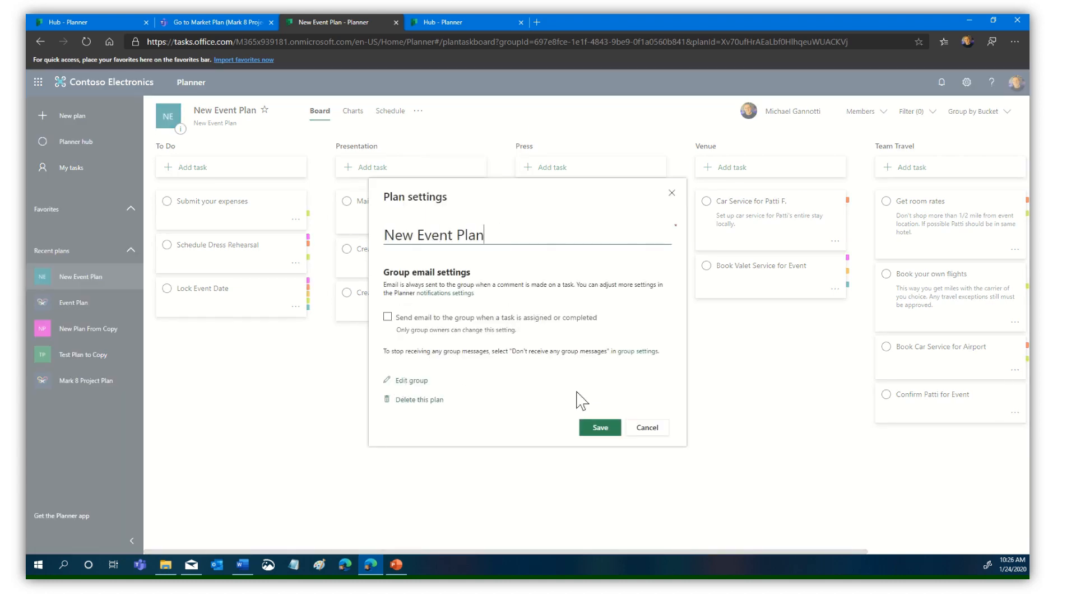
{"action": "left_click", "coordinate": [646, 427]}
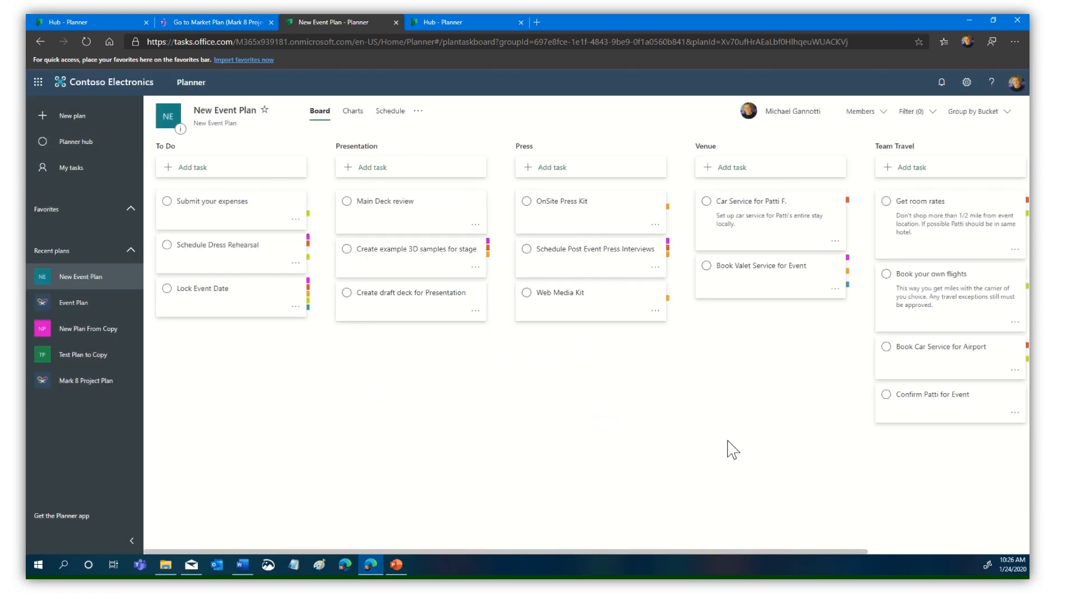
{"action": "mouse_move", "coordinate": [733, 408]}
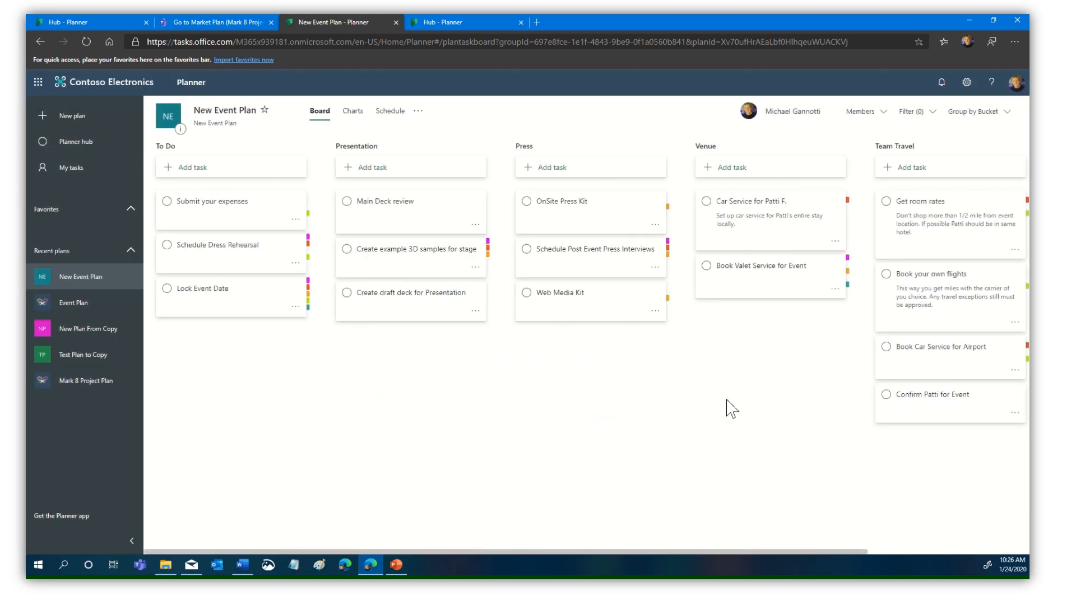
{"action": "mouse_move", "coordinate": [326, 439]}
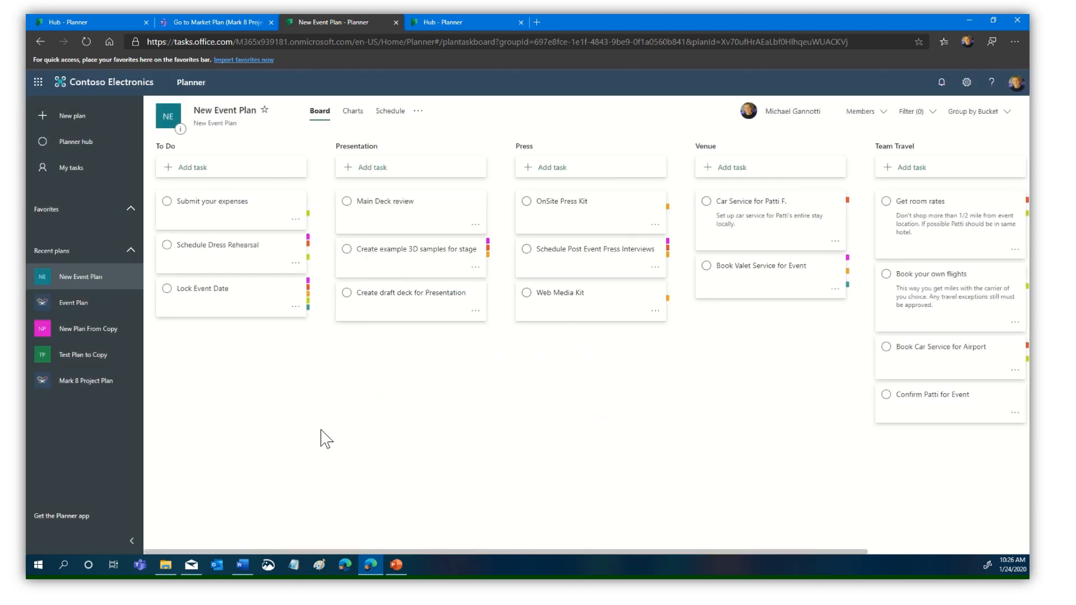
Show the plan actions list again and dismiss it.
{"action": "left_click", "coordinate": [418, 111]}
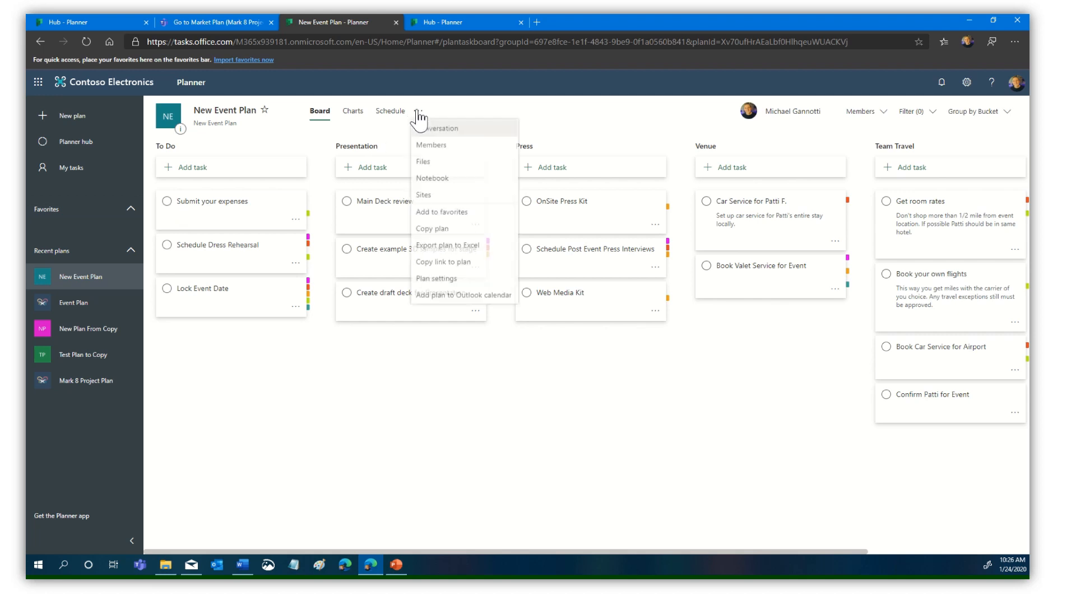
{"action": "mouse_move", "coordinate": [436, 229]}
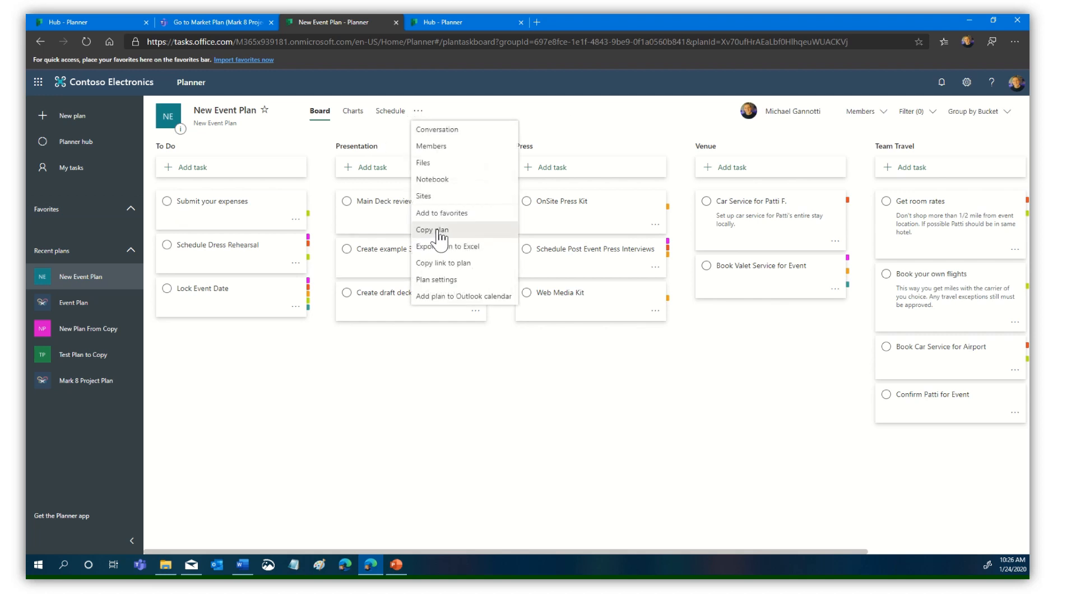
{"action": "left_click", "coordinate": [418, 434]}
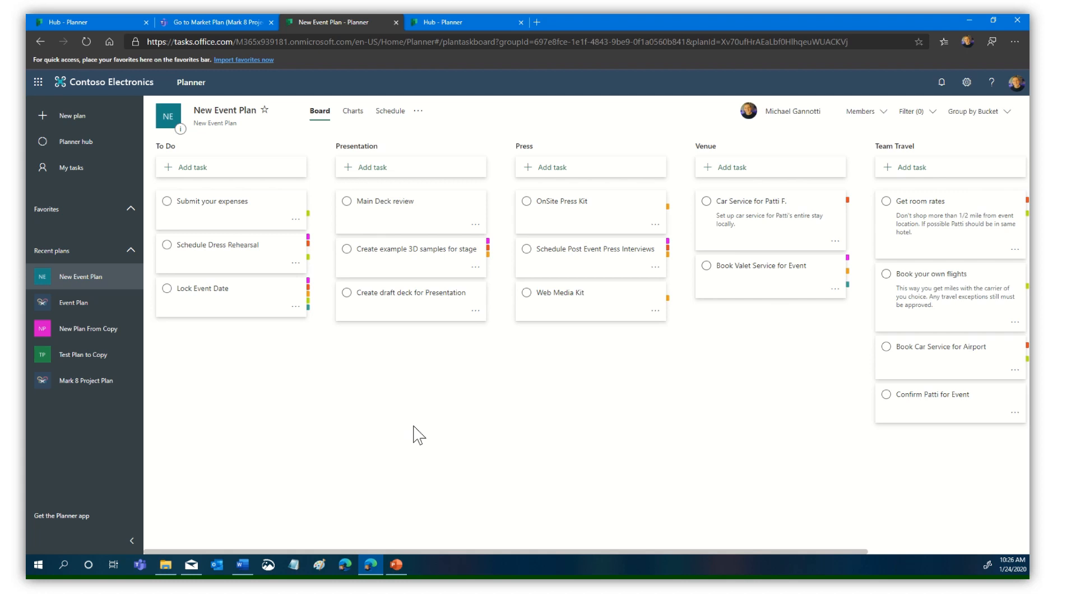
{"action": "mouse_move", "coordinate": [445, 458]}
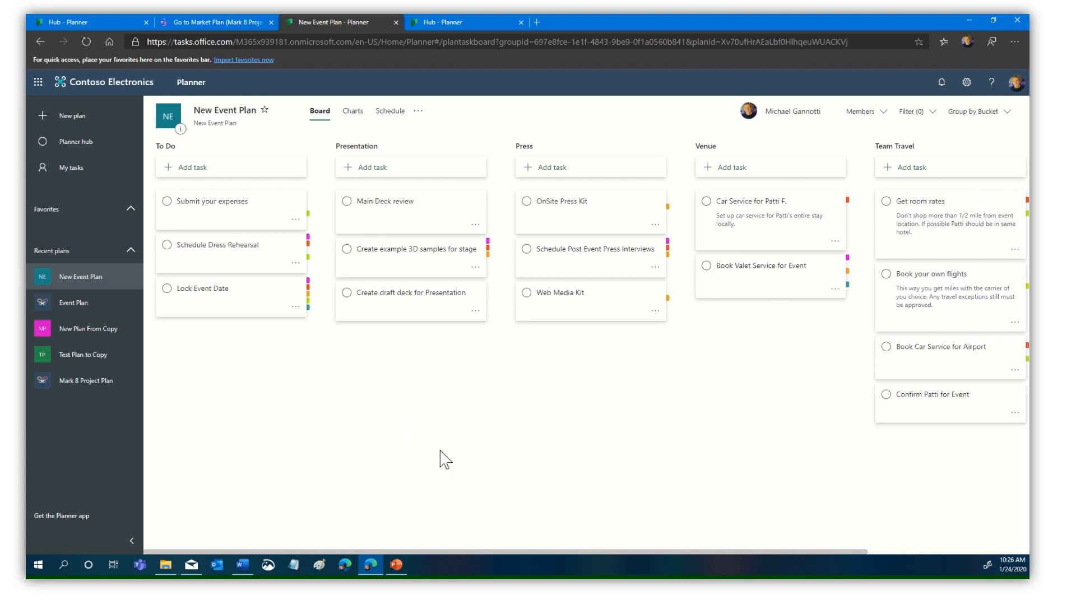
{"action": "mouse_move", "coordinate": [362, 421]}
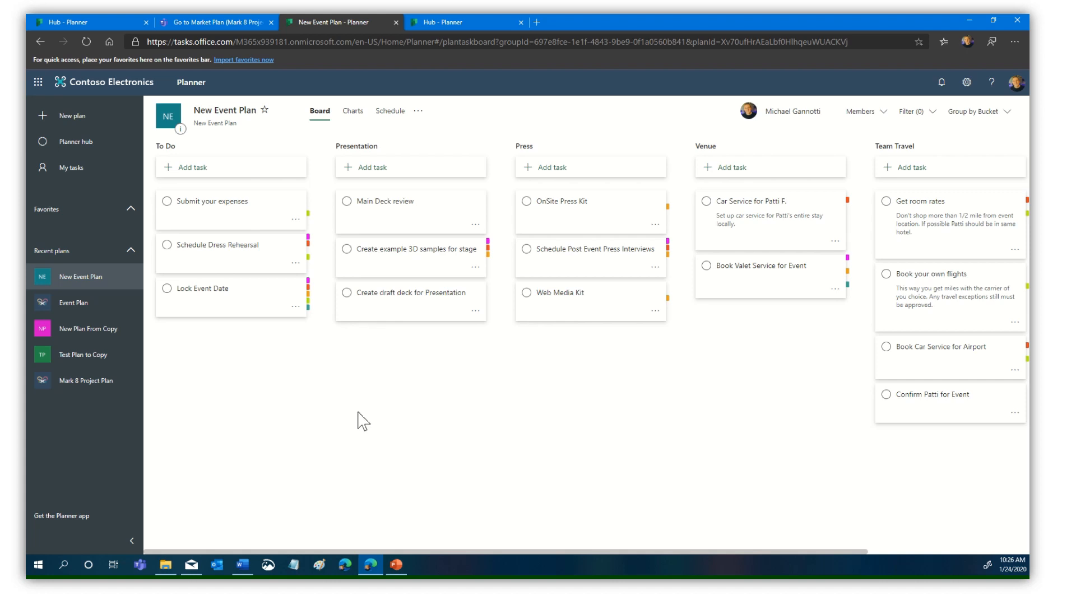
{"action": "mouse_move", "coordinate": [359, 278]}
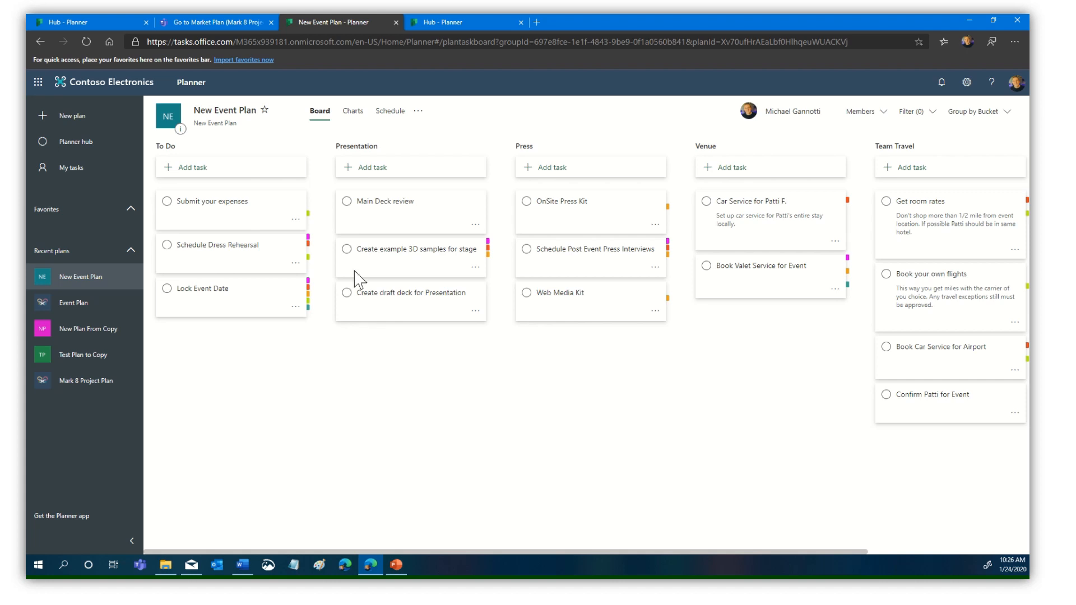